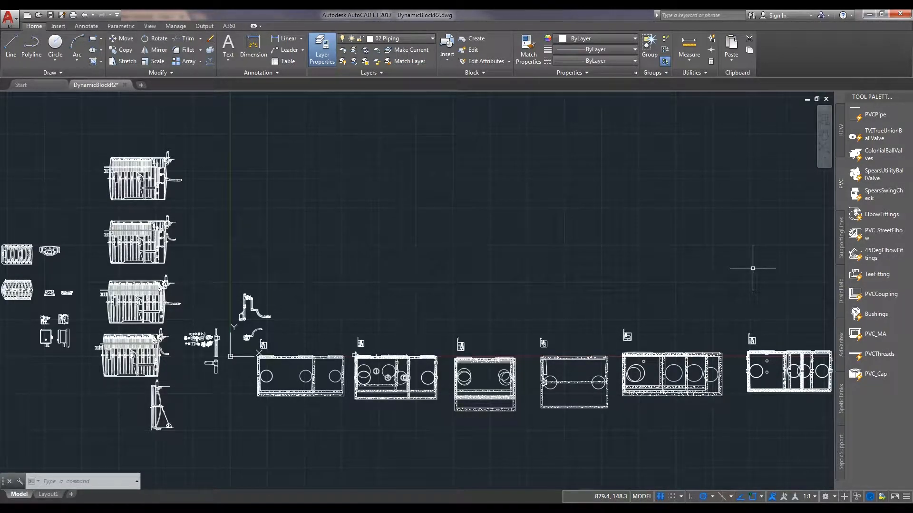
pyautogui.moveTo(827, 251)
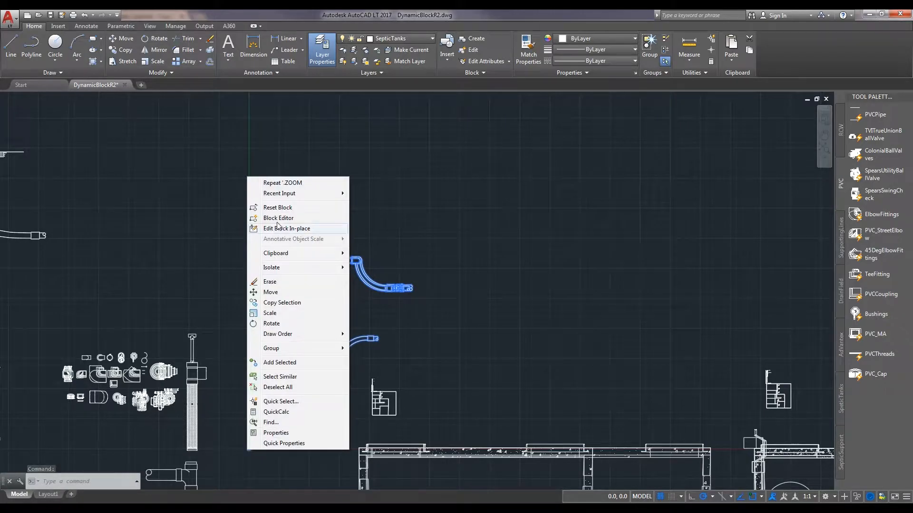
# Open the low-head effluent pump block in the Block Editor
pyautogui.click(278, 218)
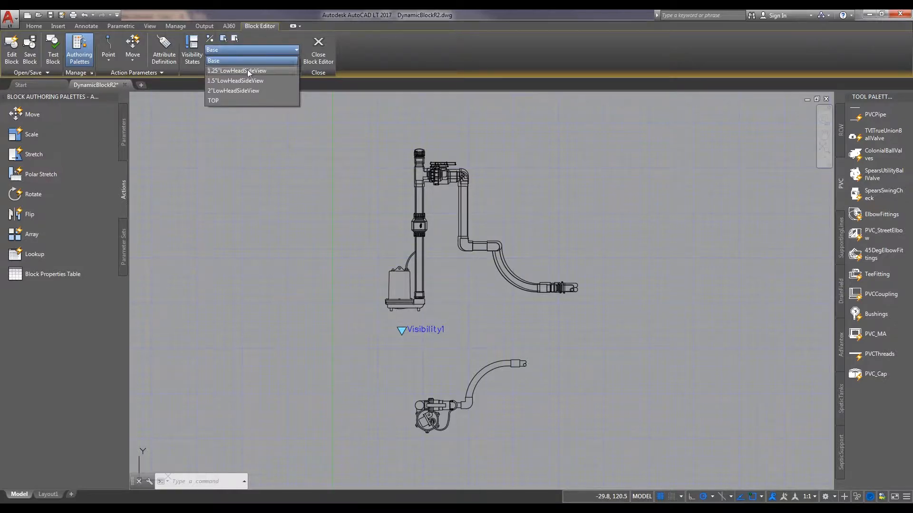
pyautogui.click(236, 70)
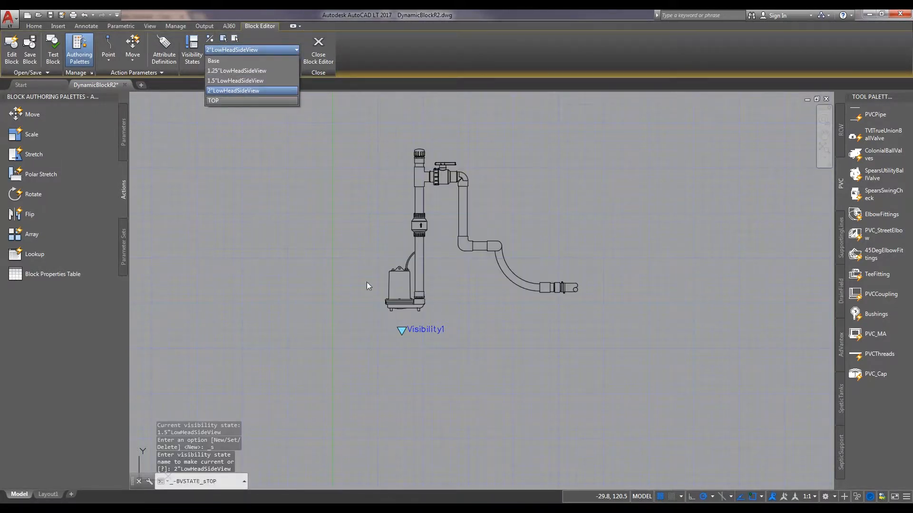
pyautogui.click(212, 100)
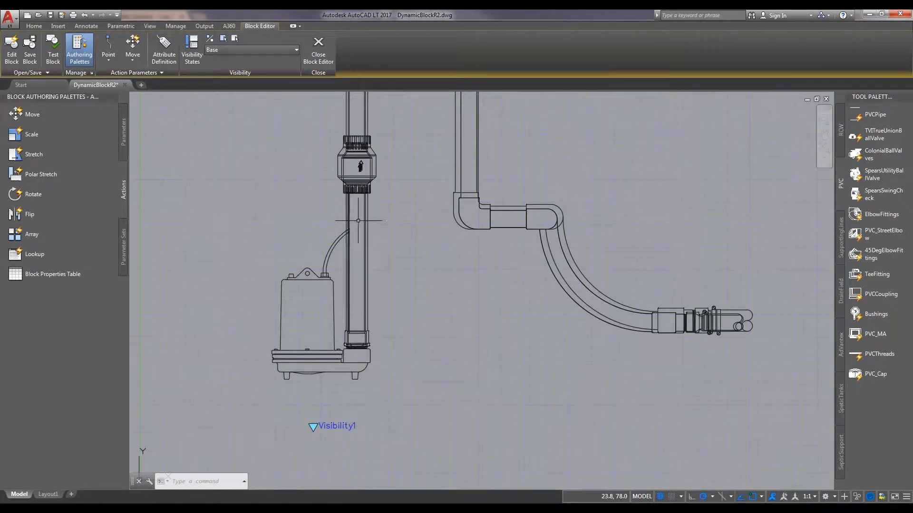
# Cancel the stray selection and show the Parameters palette tab
pyautogui.click(357, 221)
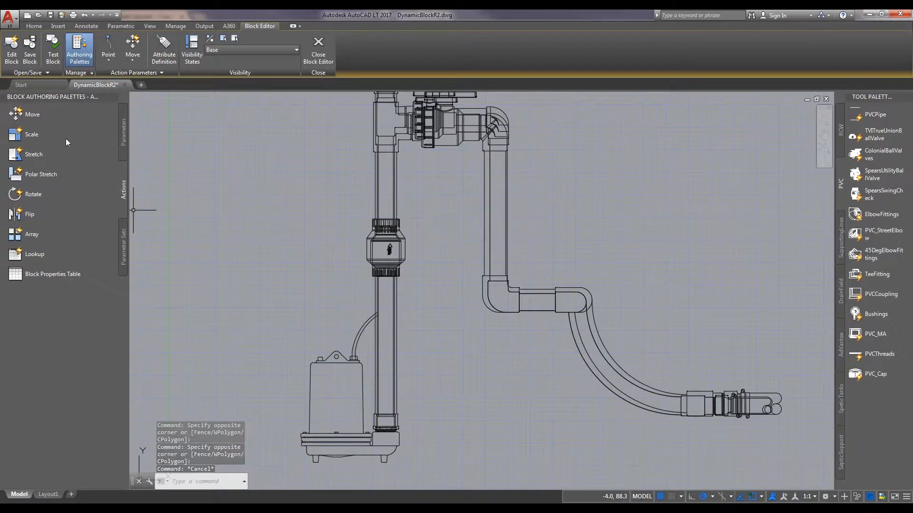
pyautogui.click(123, 128)
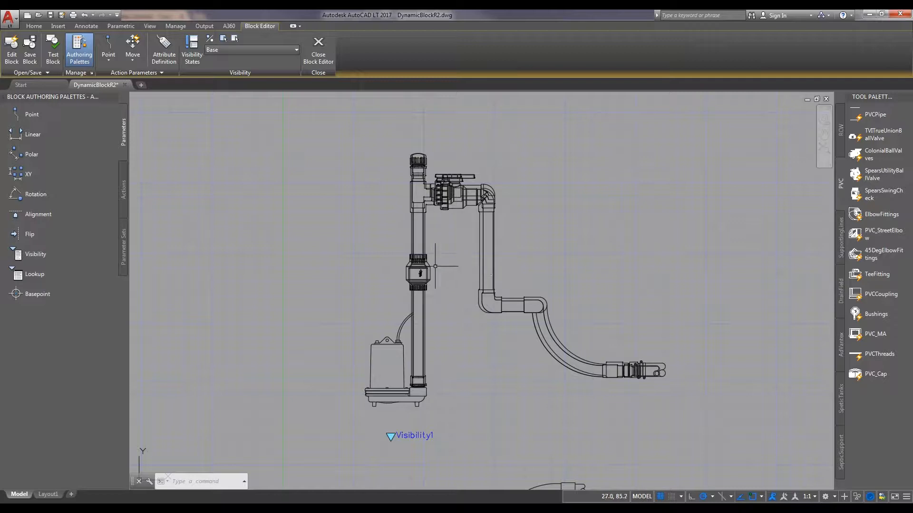
# Add linear parameter Distance1 from the riser's base to its top
pyautogui.click(32, 134)
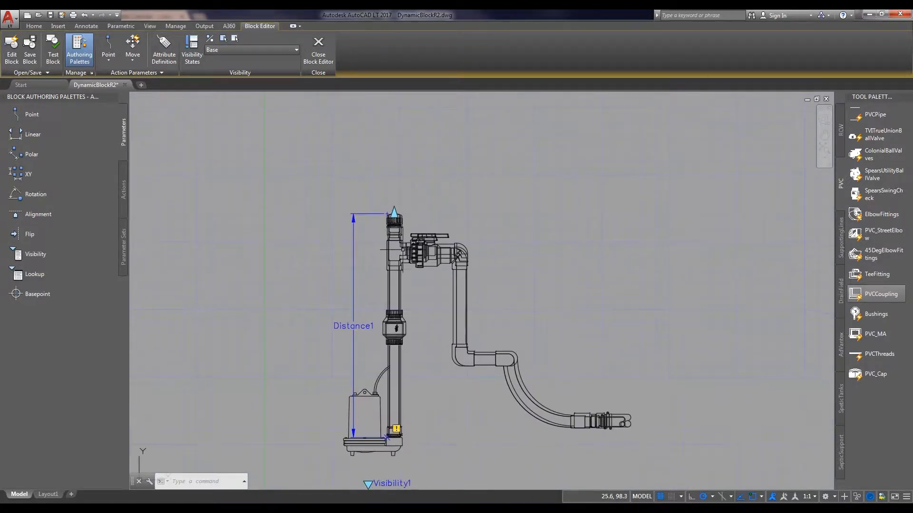
pyautogui.moveTo(260, 230)
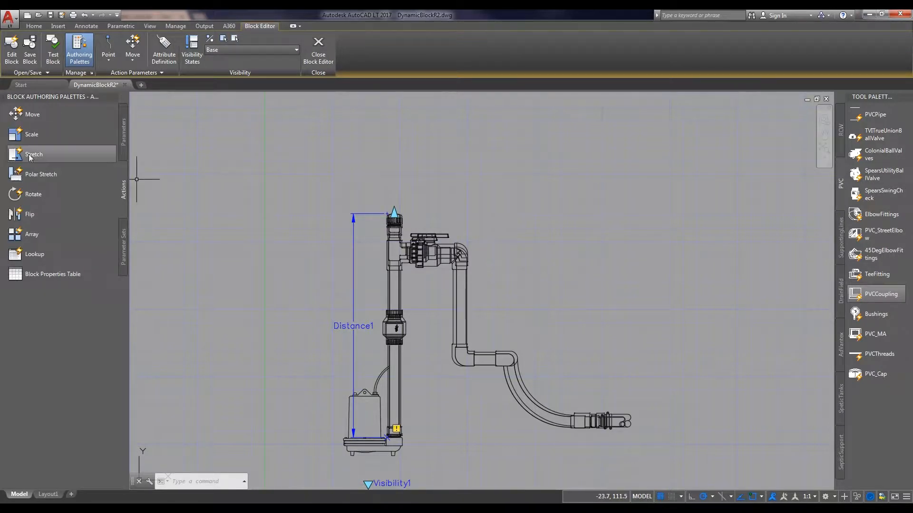
# Attach a stretch action to Distance1 covering the riser pipe pieces
pyautogui.click(34, 154)
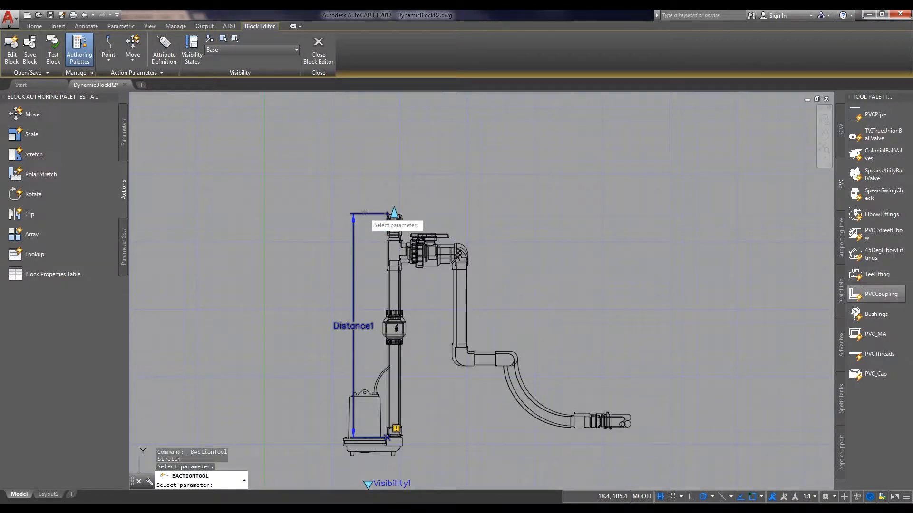
pyautogui.click(393, 212)
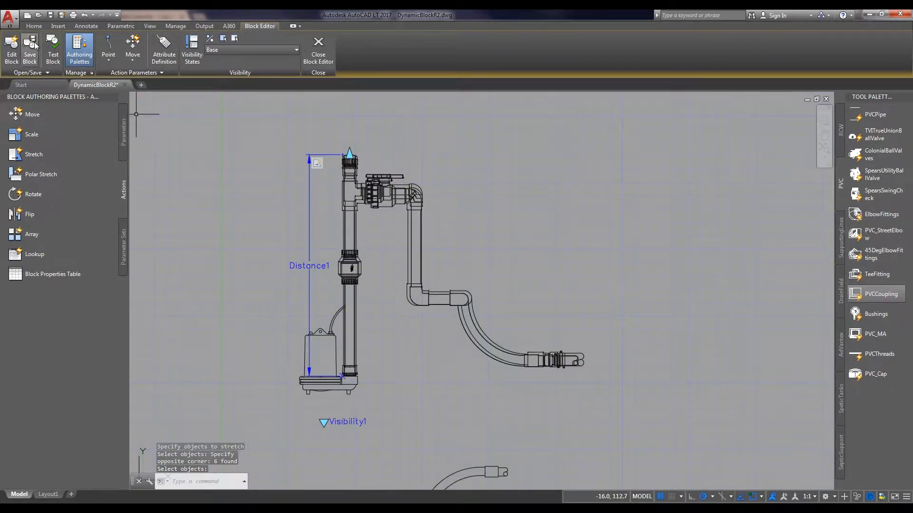
pyautogui.click(29, 50)
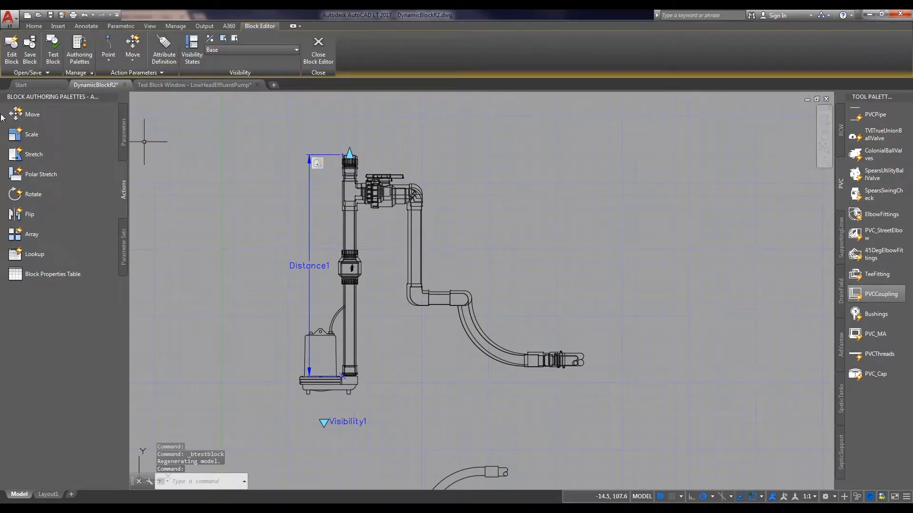
# Add a Distance1 move action for the upper valve and discharge piping, then save the block
pyautogui.click(32, 114)
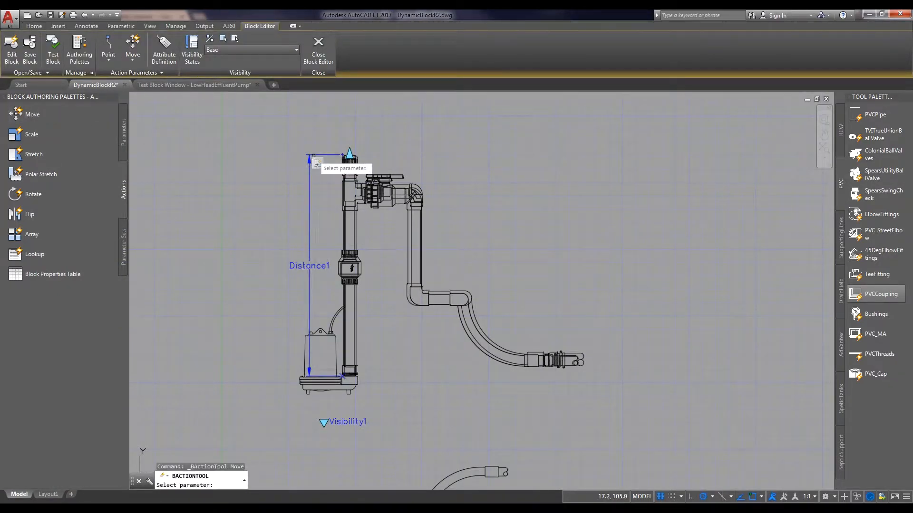
pyautogui.click(349, 153)
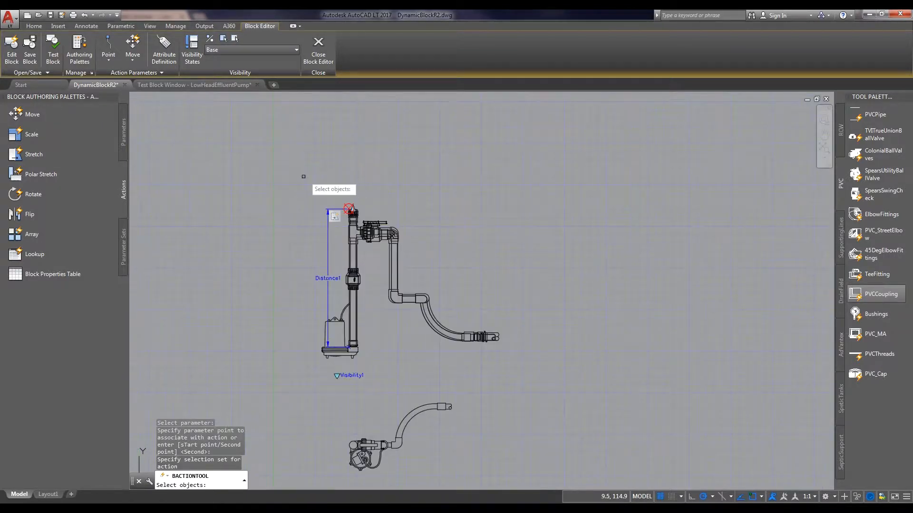
pyautogui.moveTo(303, 177); pyautogui.dragTo(475, 294)
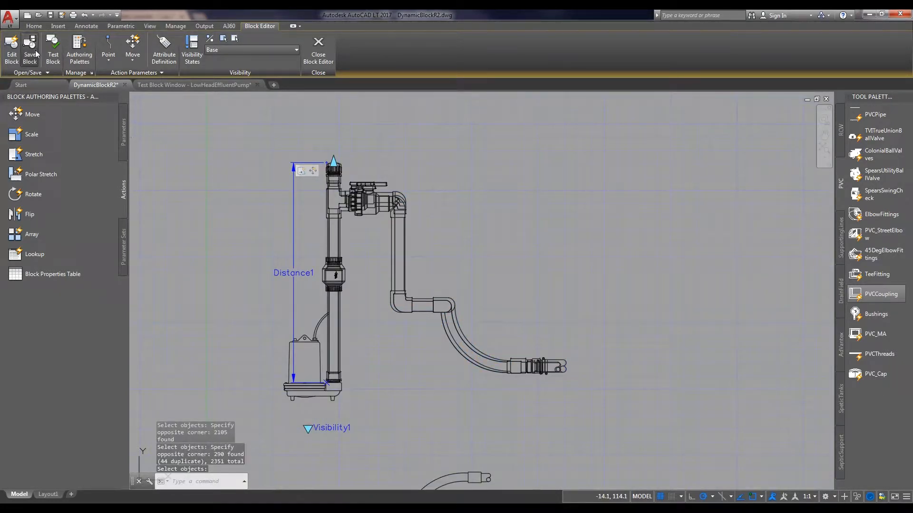
pyautogui.click(318, 51)
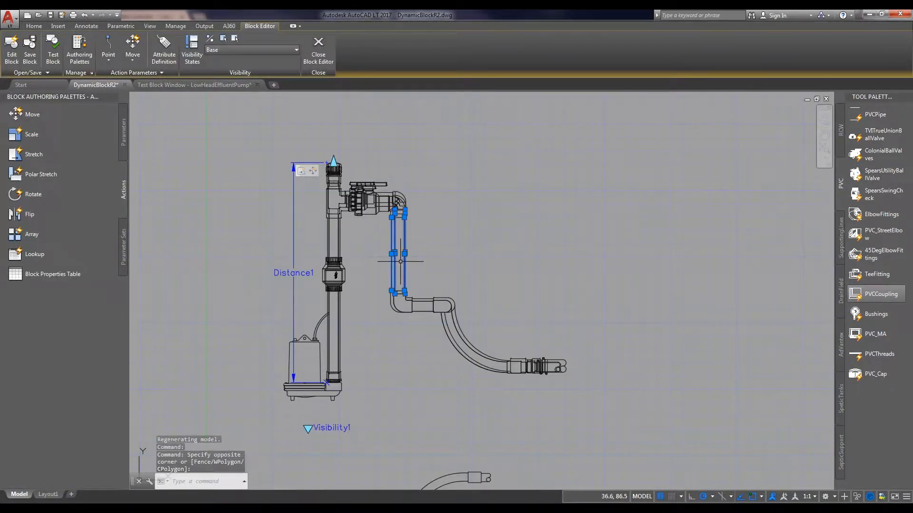
pyautogui.press('Escape')
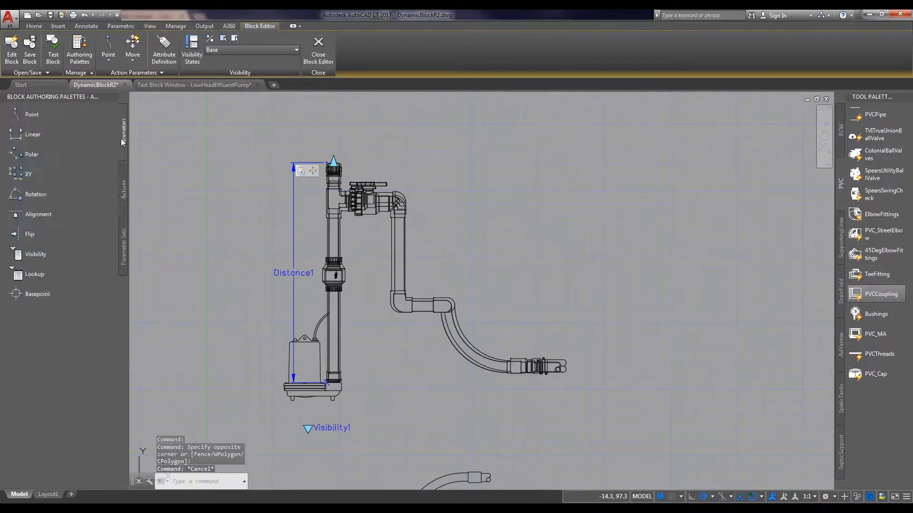
# Add linear parameter Distance2 along the discharge drop pipe's vertical leg
pyautogui.click(32, 134)
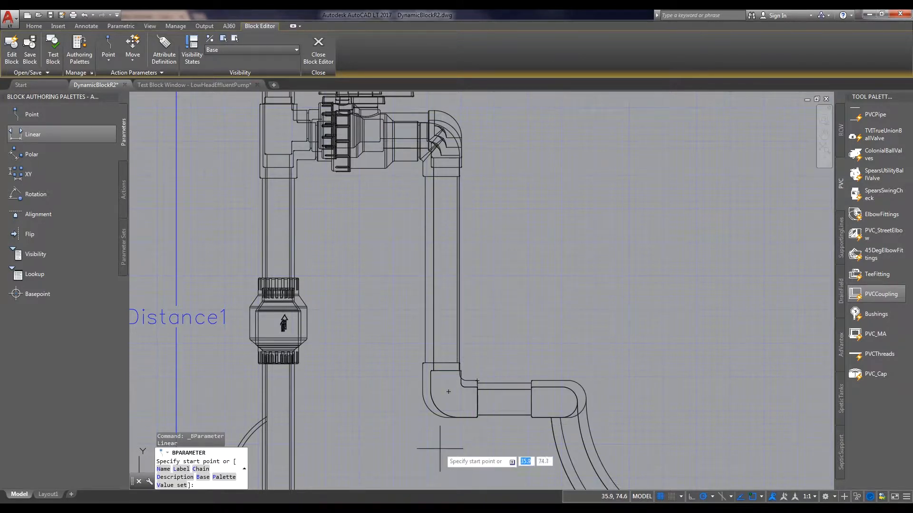
pyautogui.moveTo(504, 415)
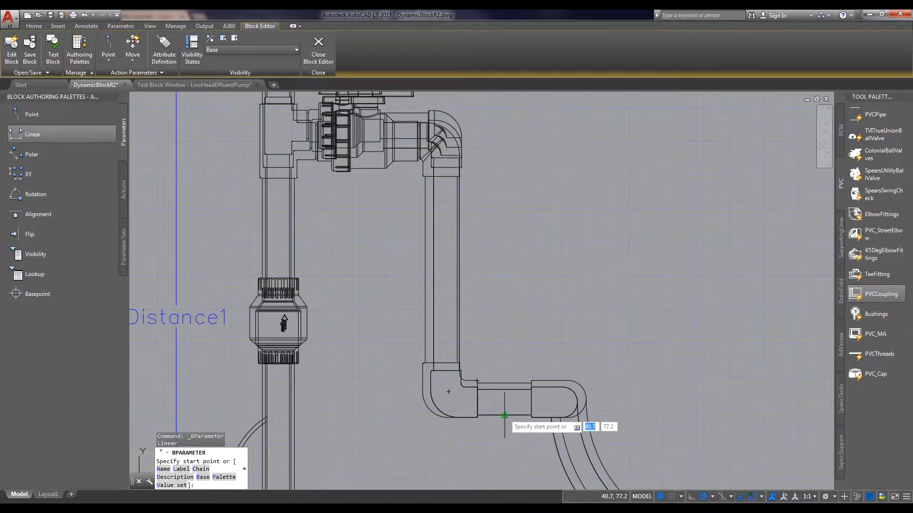
pyautogui.moveTo(390, 189)
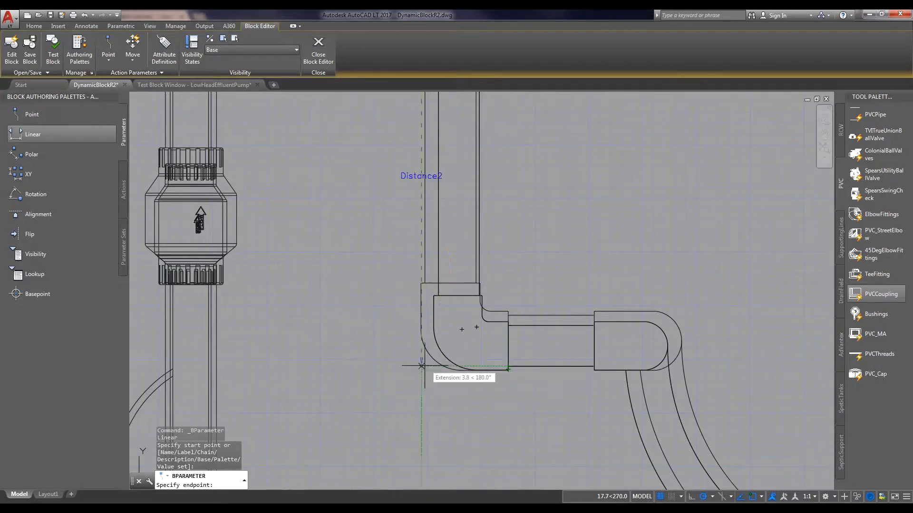
pyautogui.click(420, 367)
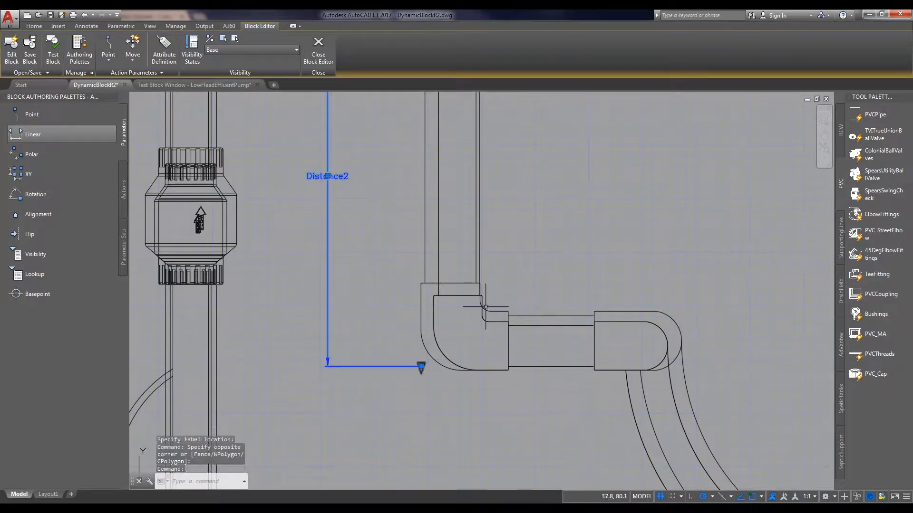
pyautogui.click(420, 366)
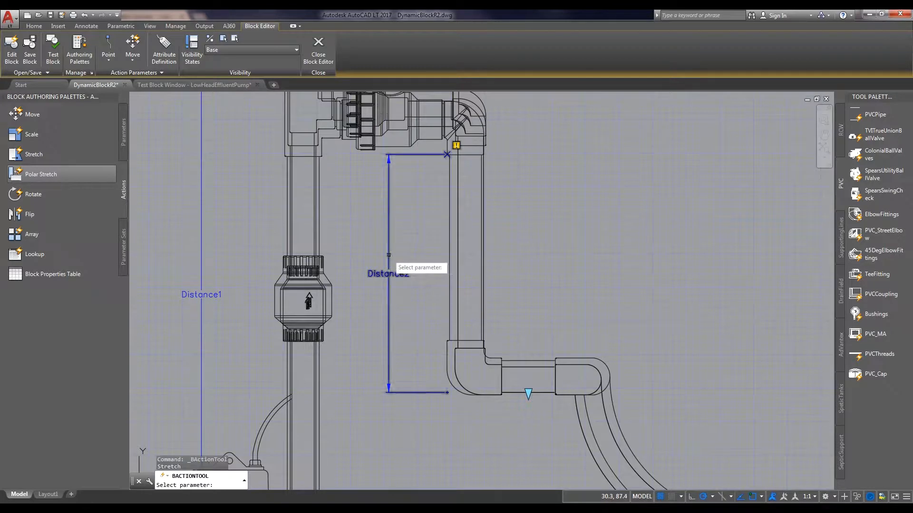
# Attach a move action to Distance2 for the lower elbow and outlet hose
pyautogui.click(447, 391)
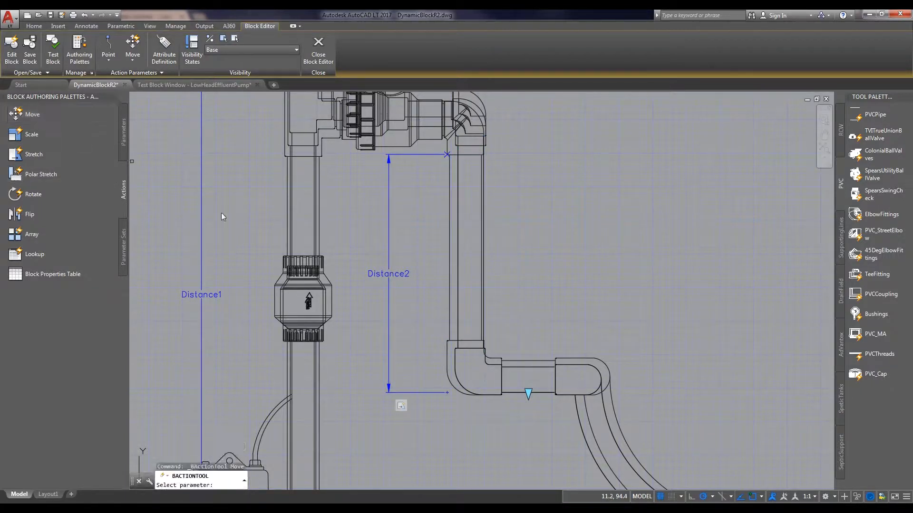
pyautogui.click(389, 274)
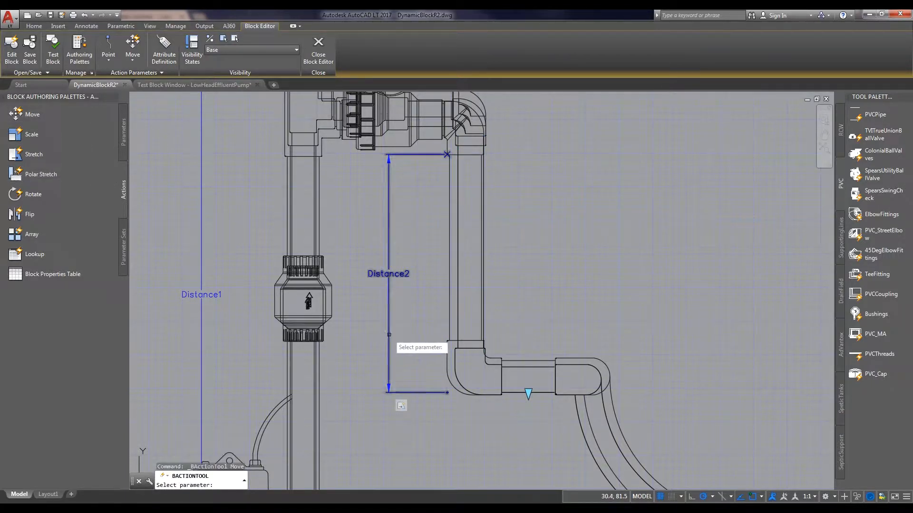
pyautogui.click(447, 391)
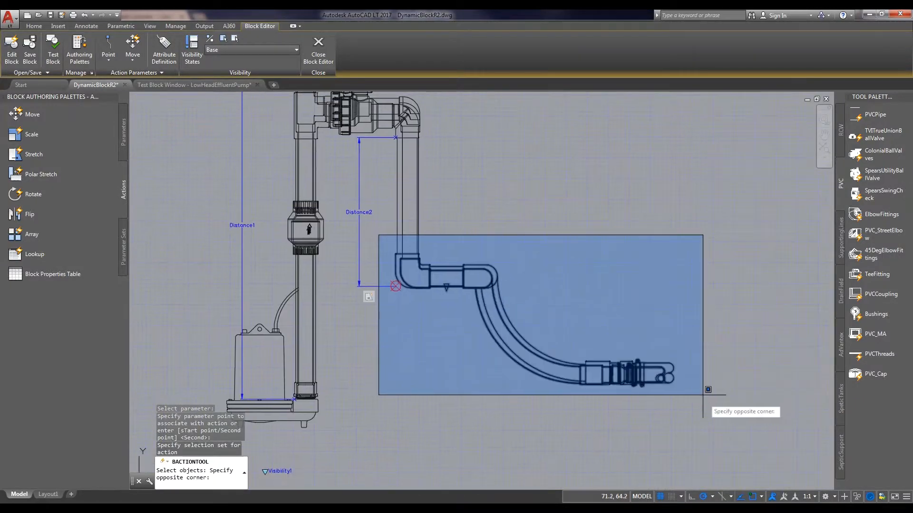
pyautogui.click(708, 390)
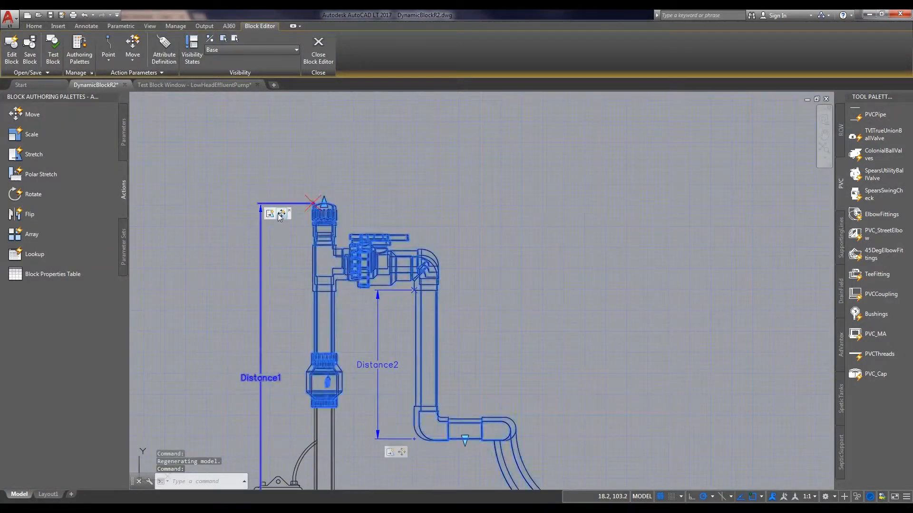
# Modify the Distance1 stretch action's selection set, test the block, and resume editing
pyautogui.rightClick(281, 213)
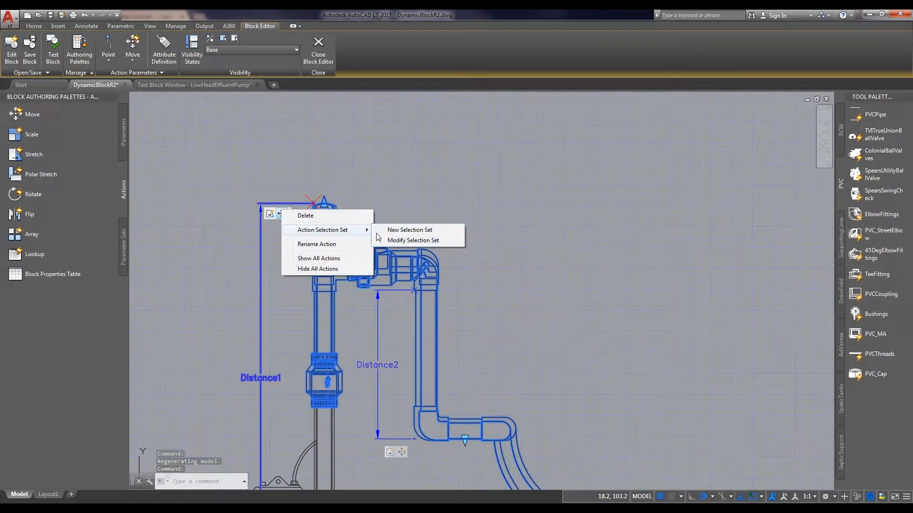
pyautogui.click(412, 240)
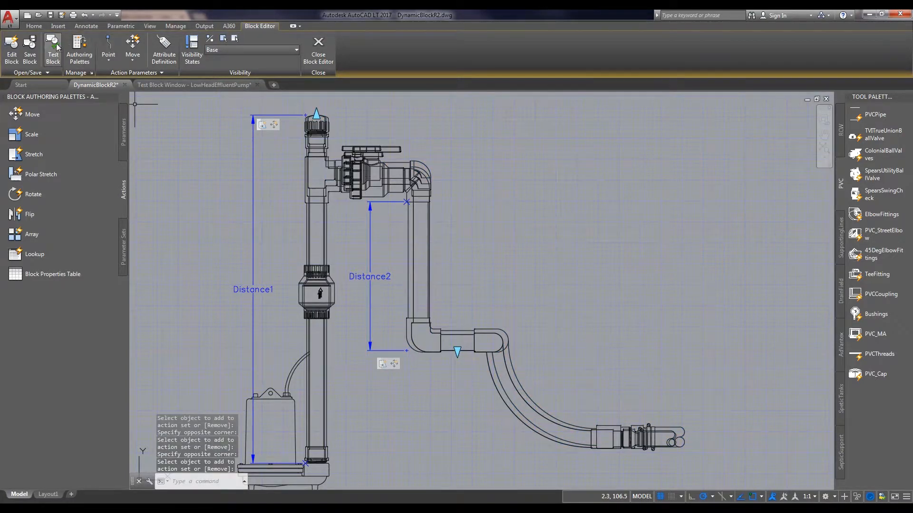
pyautogui.click(319, 47)
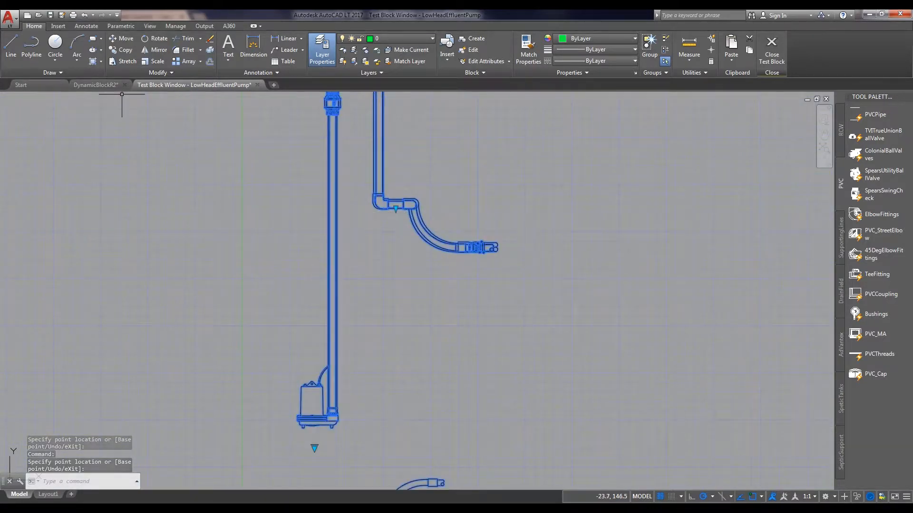
pyautogui.click(95, 86)
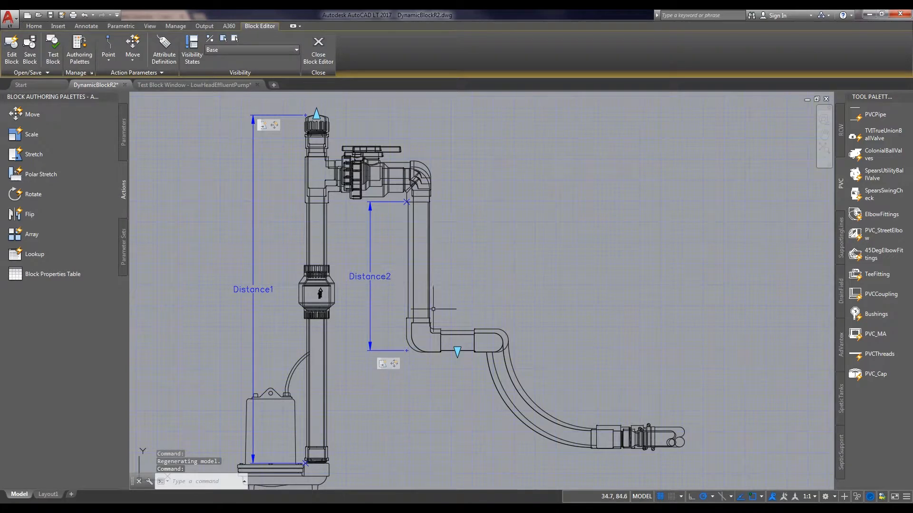
# Add linear parameter Distance3 across the short horizontal pipe to the hose bend
pyautogui.click(443, 326)
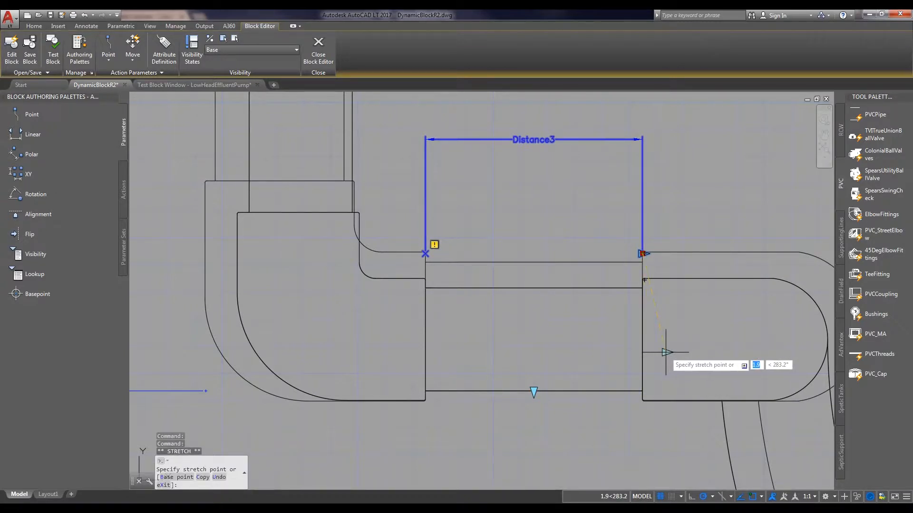
pyautogui.moveTo(649, 316)
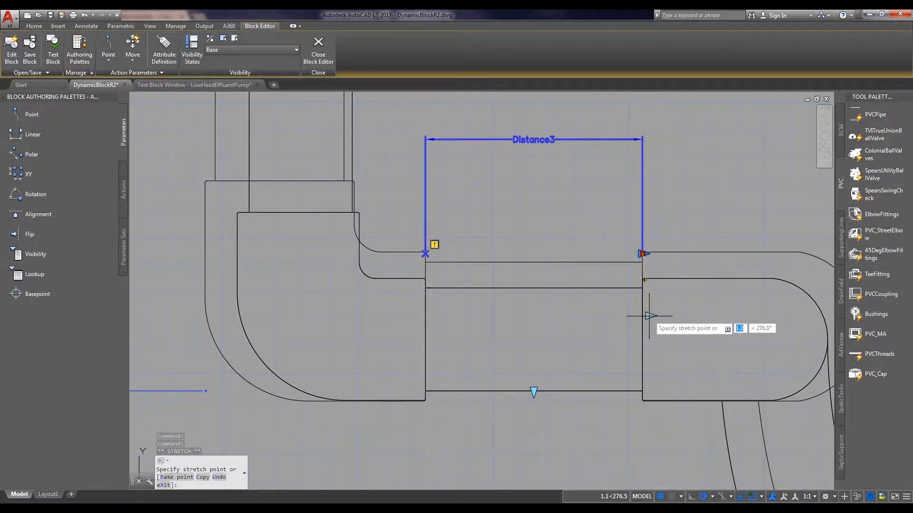
pyautogui.moveTo(664, 355)
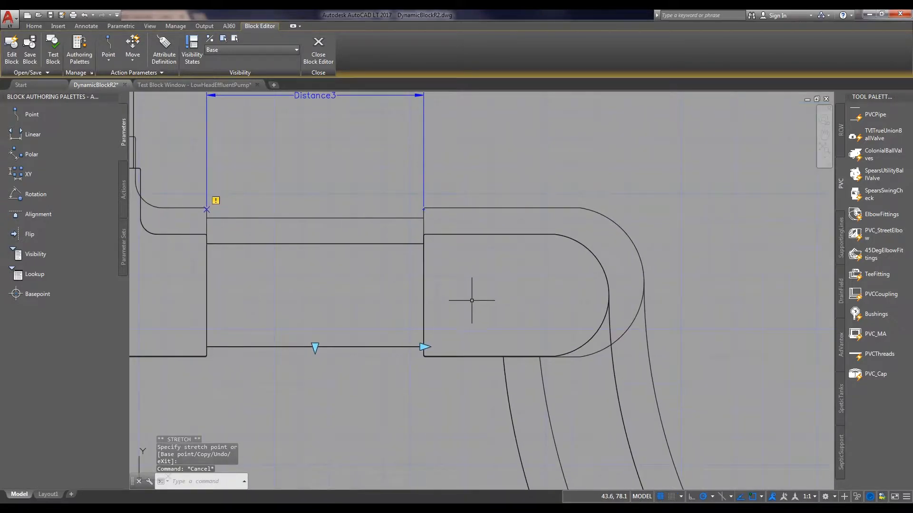
pyautogui.moveTo(554, 271)
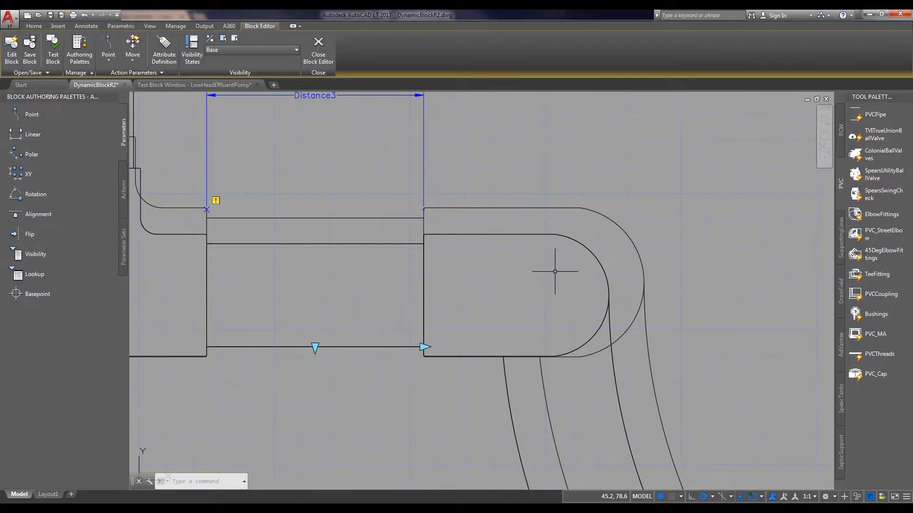
pyautogui.moveTo(564, 240)
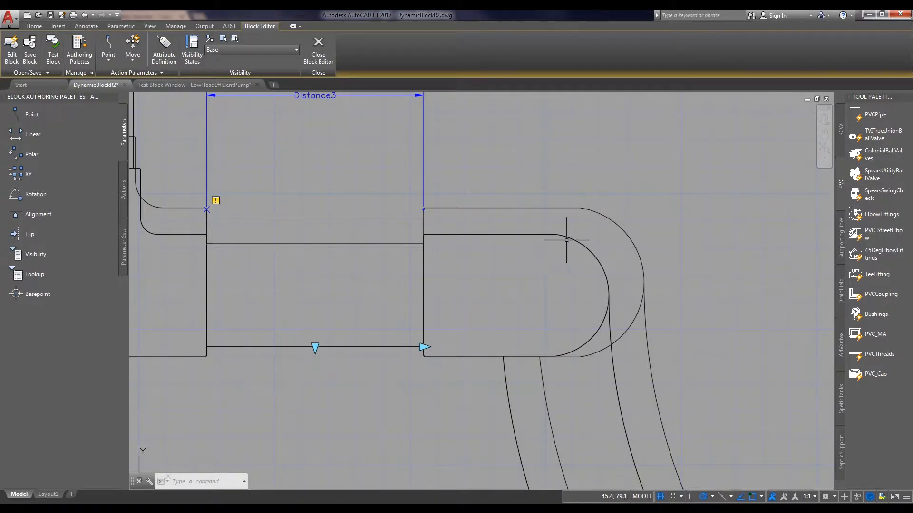
pyautogui.moveTo(364, 282)
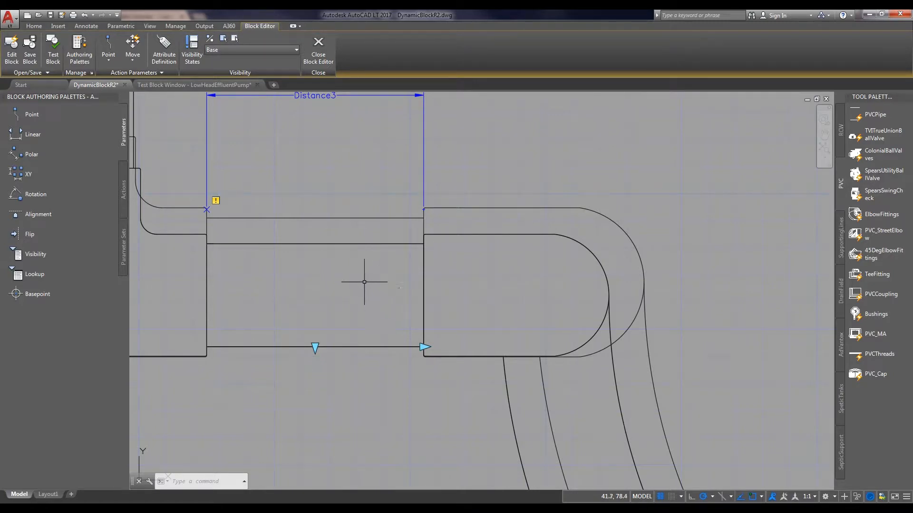
pyautogui.moveTo(448, 193)
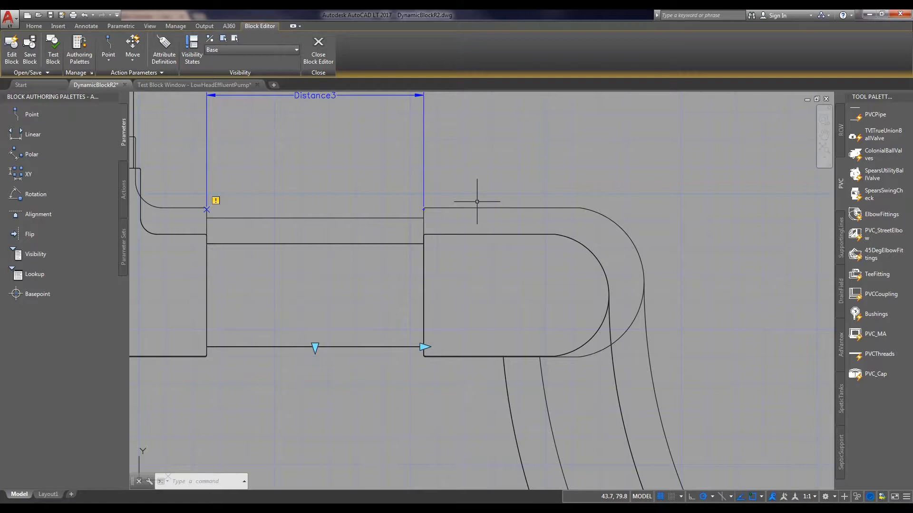
pyautogui.moveTo(518, 325)
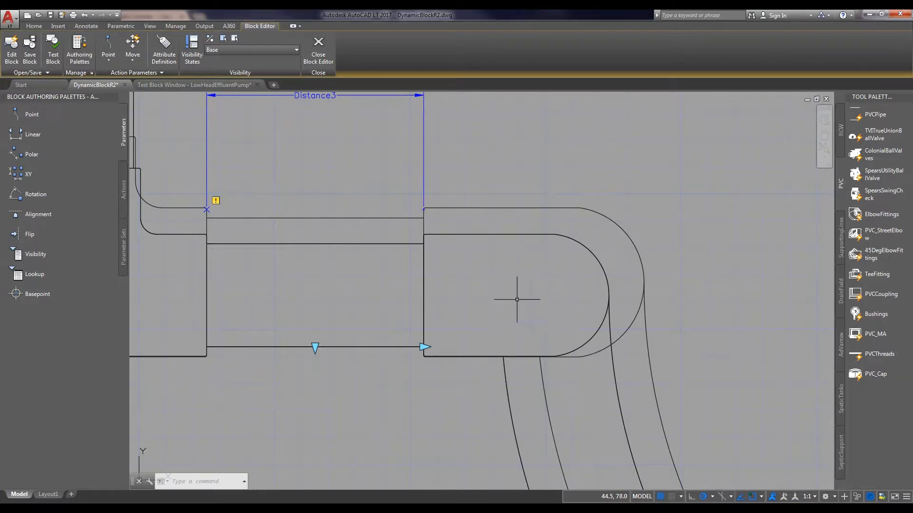
pyautogui.scroll(-3)
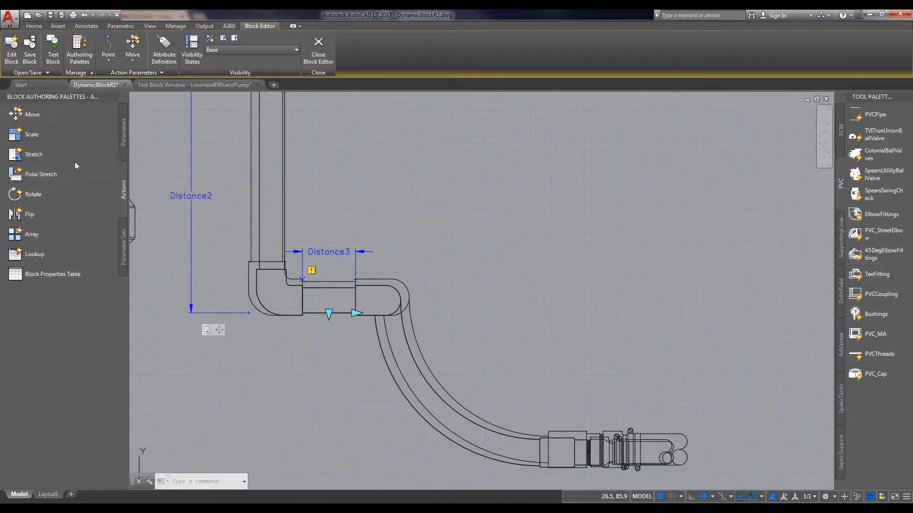
# Start a stretch action attached to the Distance3 parameter
pyautogui.click(34, 154)
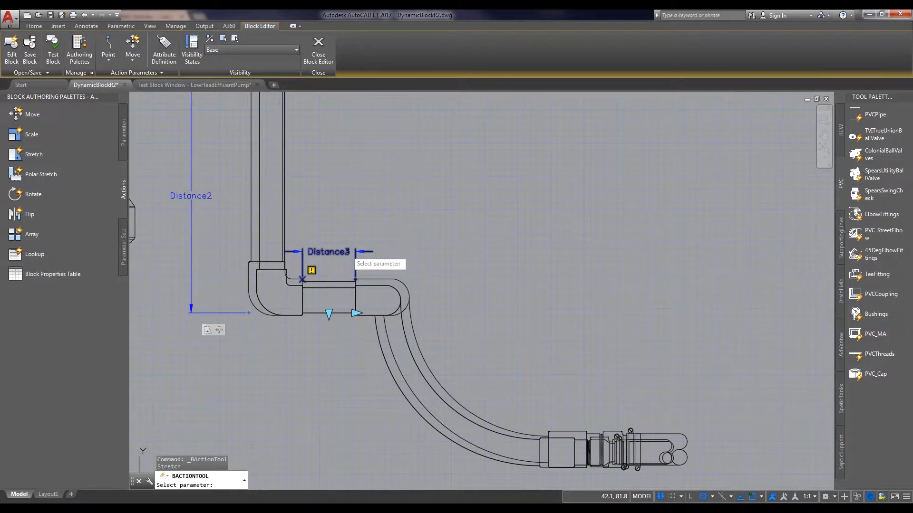
pyautogui.click(355, 278)
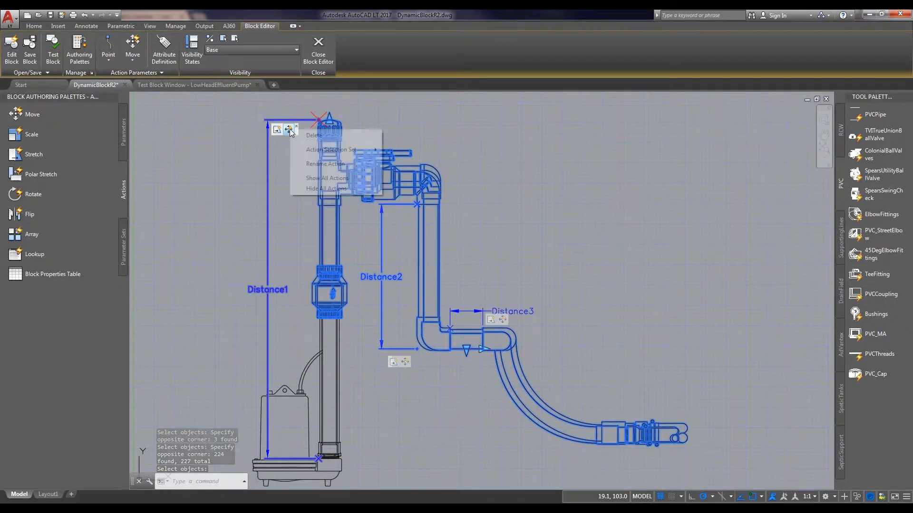
# Open the pump block in the Test Block Window to try the Distance3 grip
pyautogui.click(331, 150)
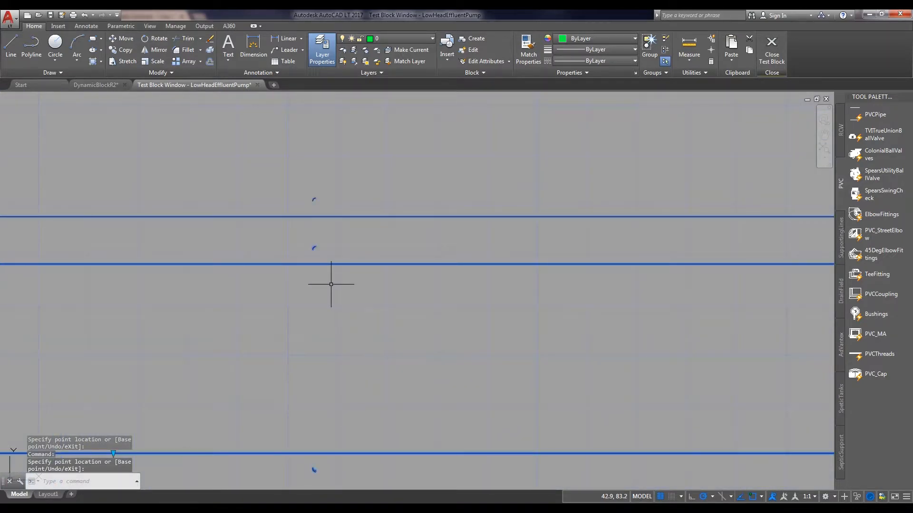
pyautogui.moveTo(296, 204)
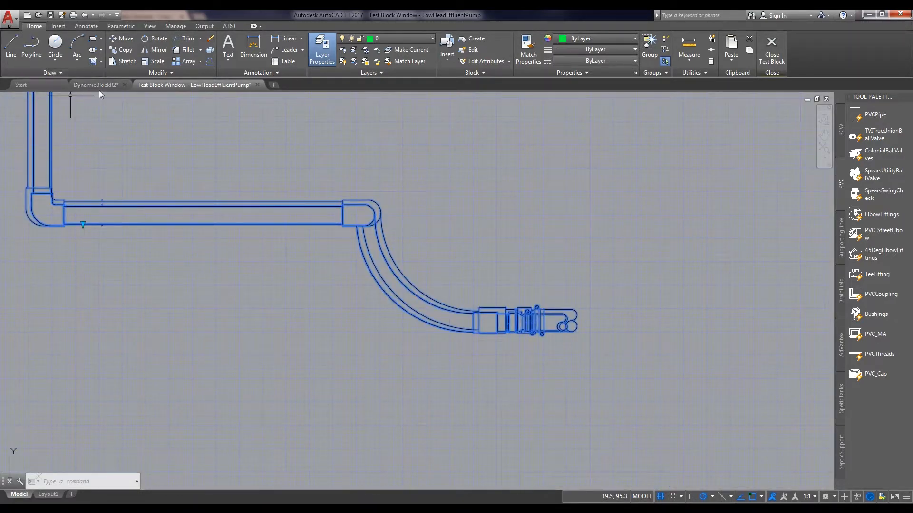
# Return to the Block Editor and bring up the Distance3 action's options
pyautogui.click(96, 86)
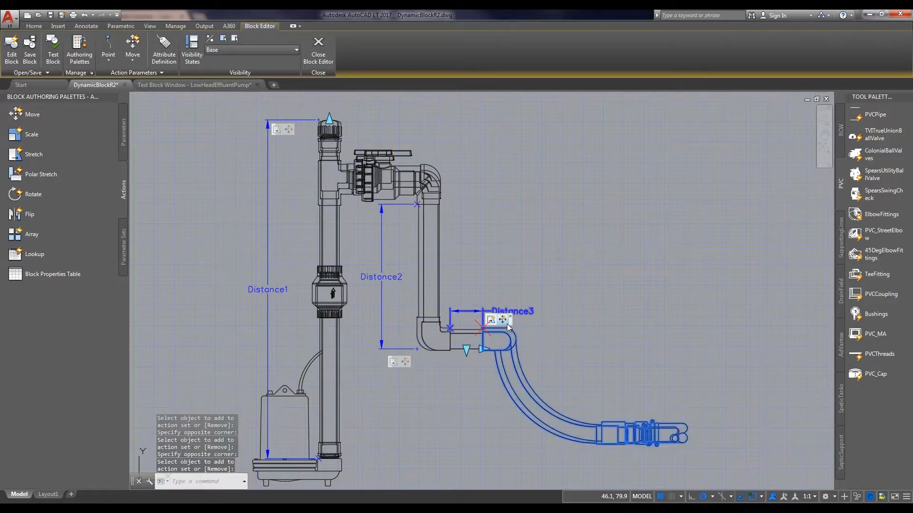
pyautogui.rightClick(503, 320)
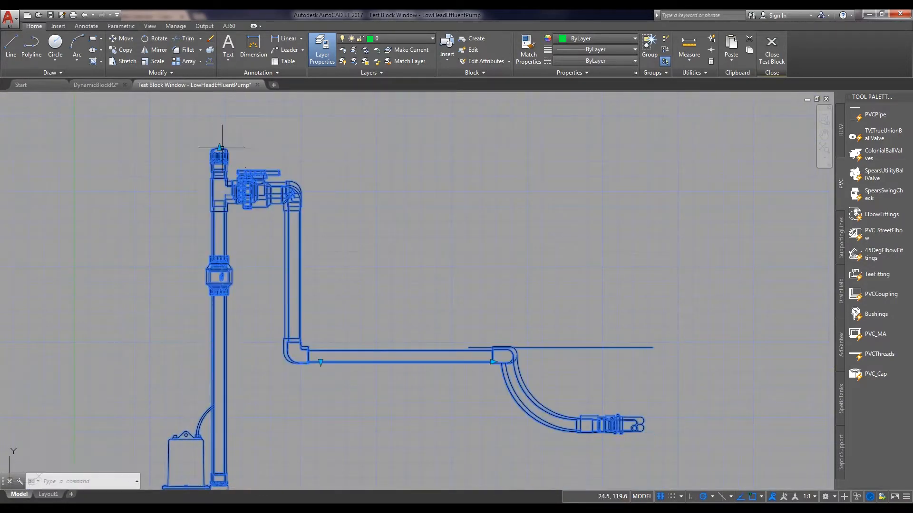
# Revise the Distance3 stretch selection set and attach a move action to Distance3
pyautogui.click(96, 85)
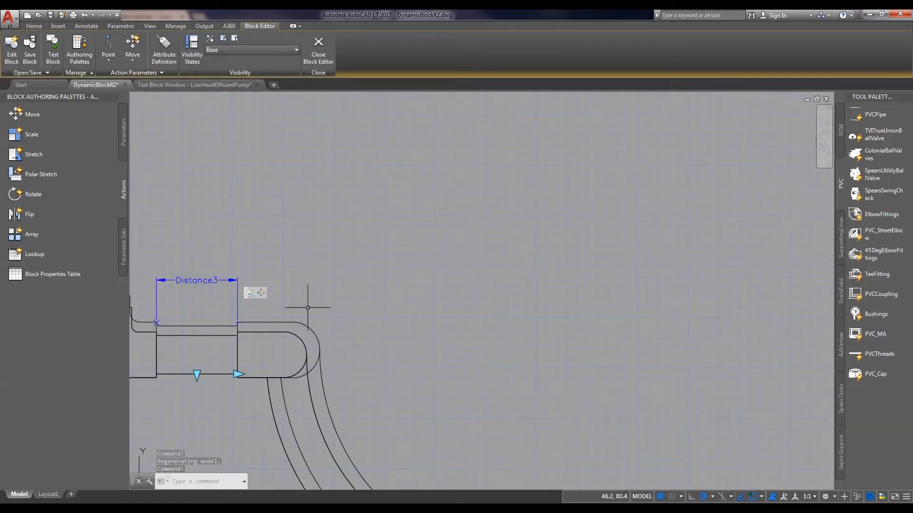
pyautogui.rightClick(255, 293)
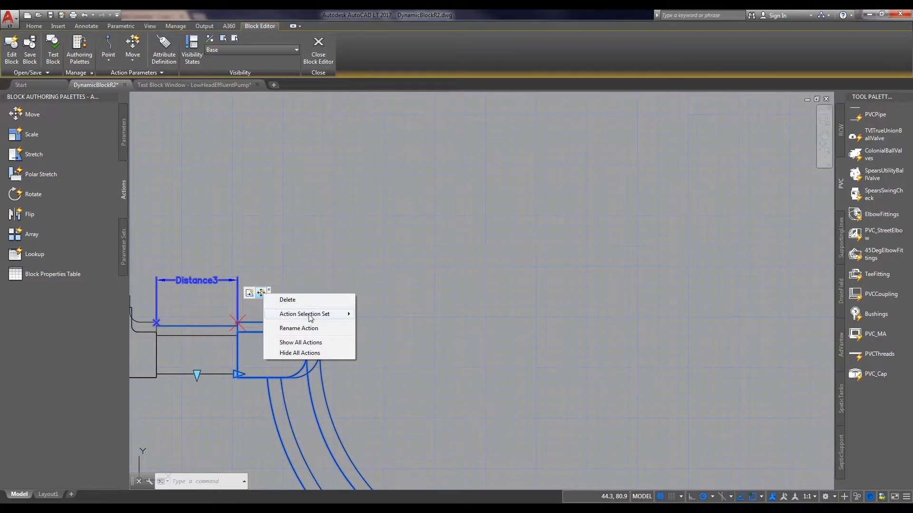
pyautogui.click(304, 314)
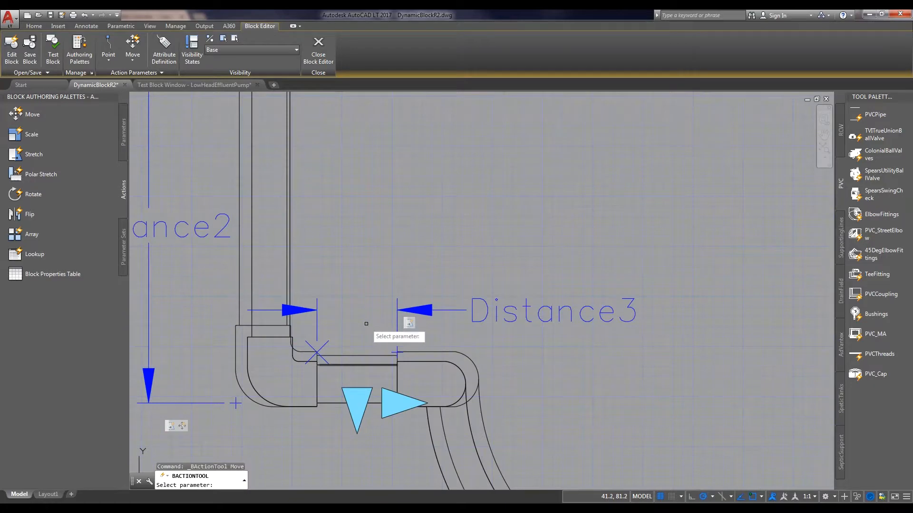
pyautogui.click(397, 352)
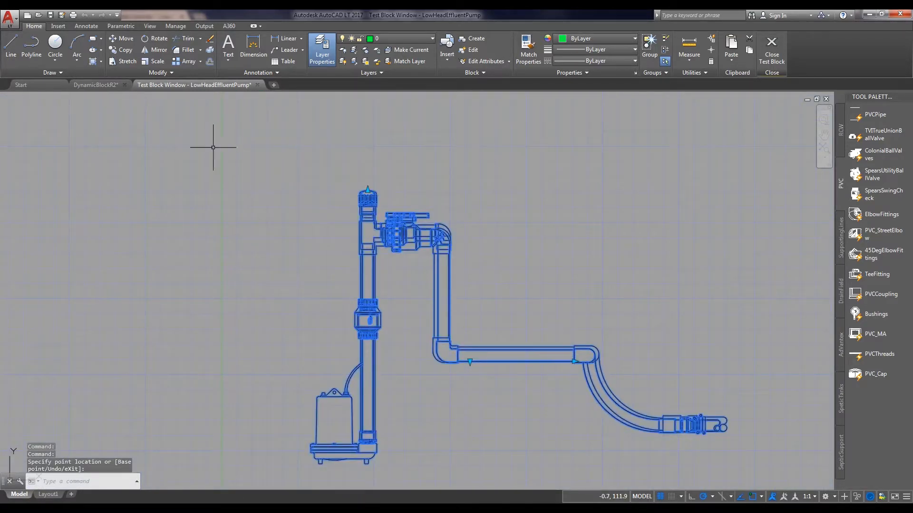
pyautogui.moveTo(350, 182)
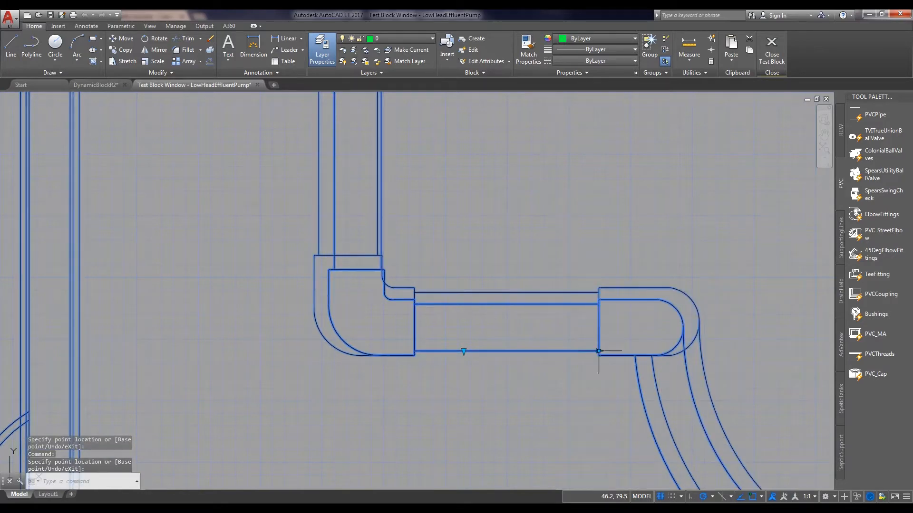
pyautogui.moveTo(395, 363)
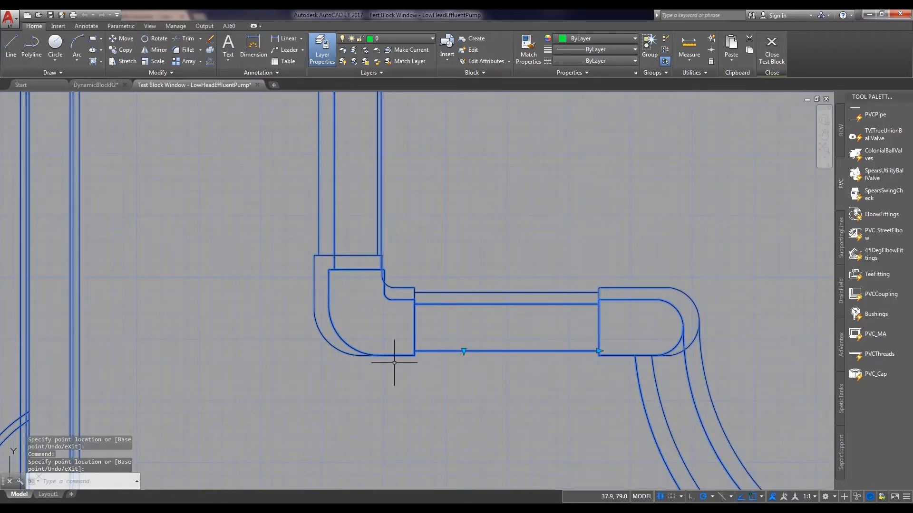
# Lengthen the horizontal pipe with the Distance3 grip, then return to the DynamicBlockR2 editor
pyautogui.moveTo(394, 363); pyautogui.dragTo(445, 305)
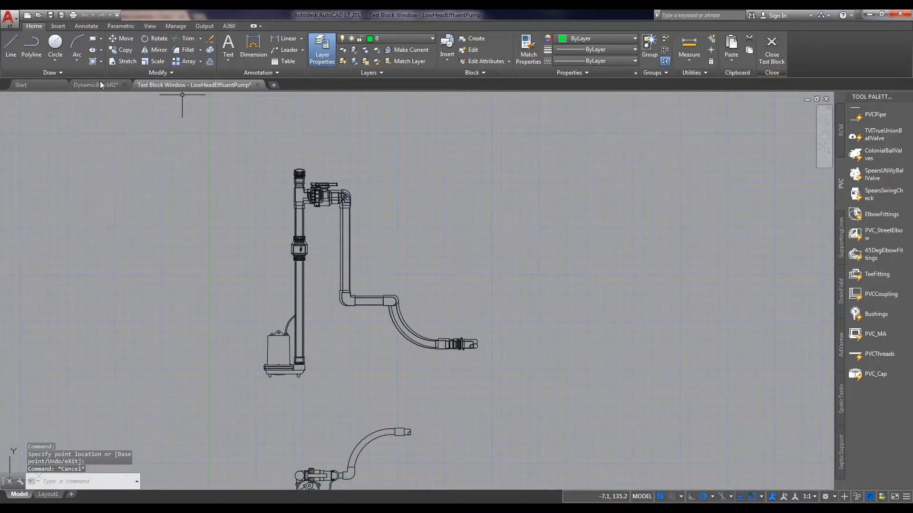
pyautogui.click(93, 85)
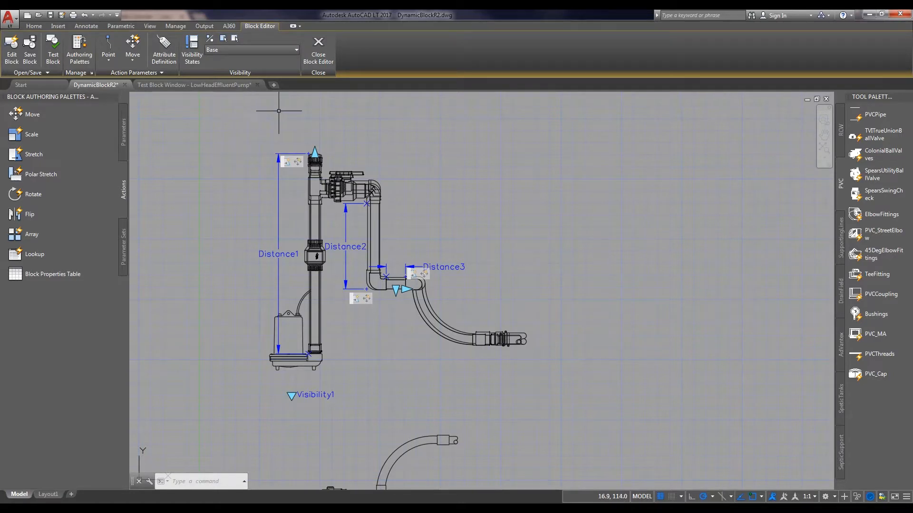
pyautogui.moveTo(259, 130)
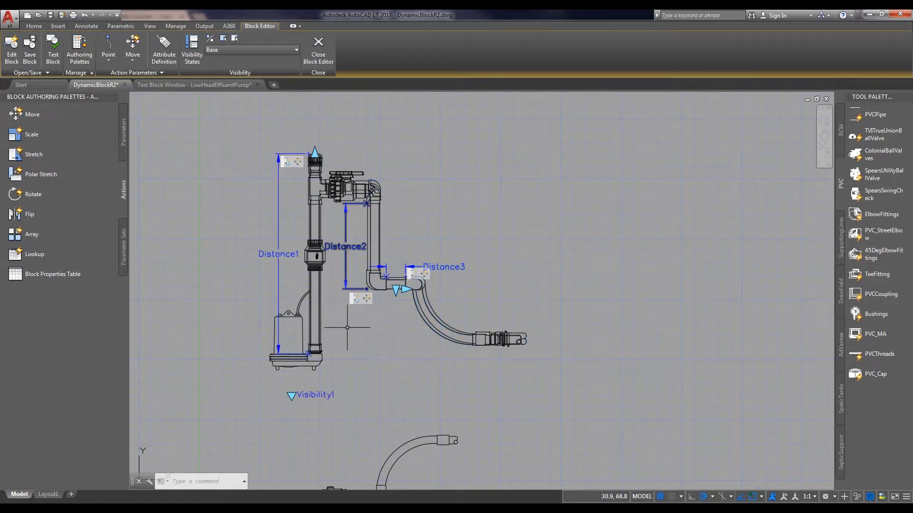
# Place the Flip state1 parameter with a vertical reflection line through the riser
pyautogui.click(123, 125)
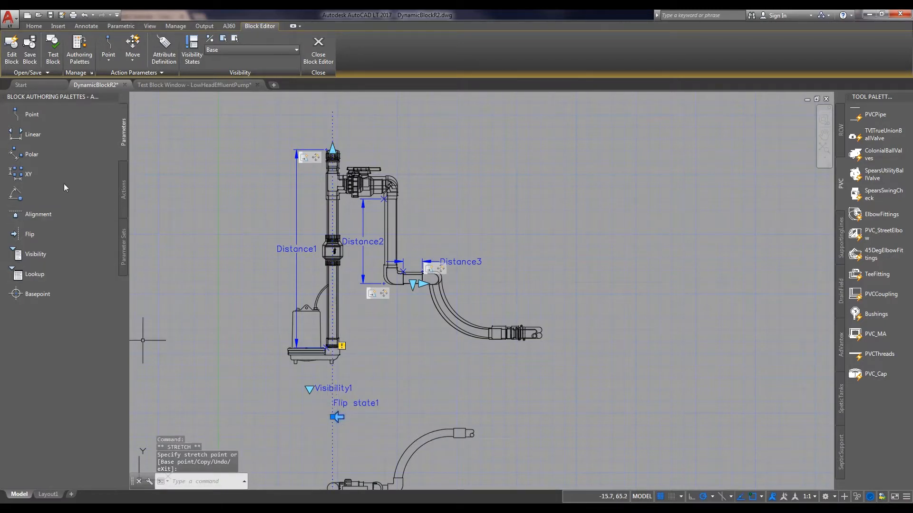
# Attach a Flip action to Flip state1, window-selecting the pump geometry to mirror
pyautogui.click(123, 192)
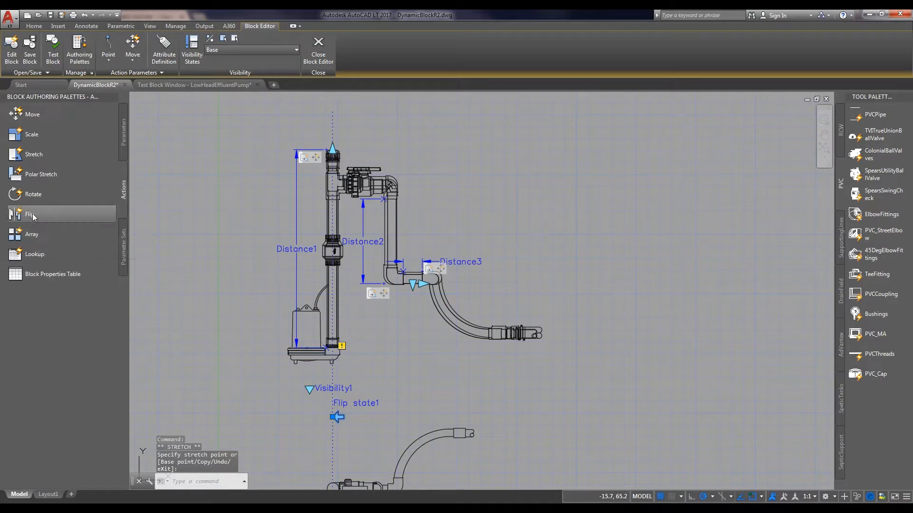
pyautogui.click(29, 214)
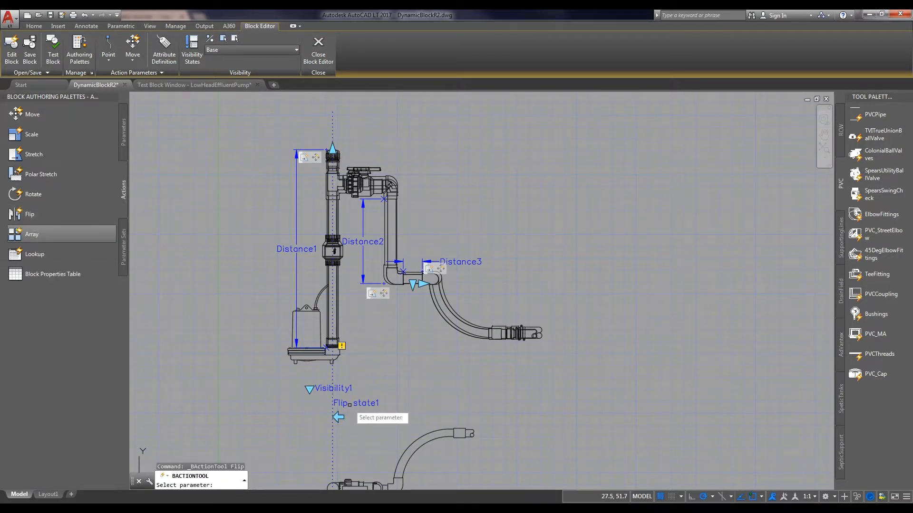
pyautogui.moveTo(236, 268); pyautogui.dragTo(376, 364)
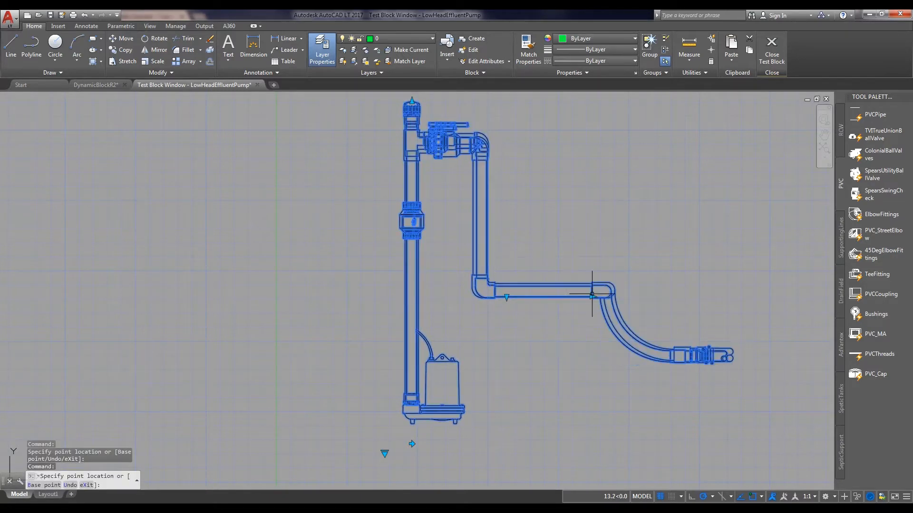
# Set the test block to the 1.25"LowHeadSideView visibility state and deselect it
pyautogui.scroll(-3)
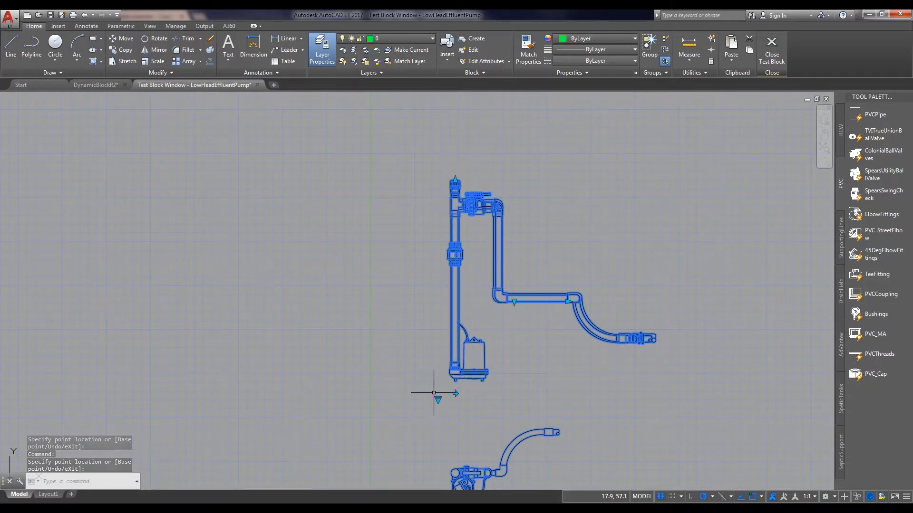
pyautogui.click(438, 399)
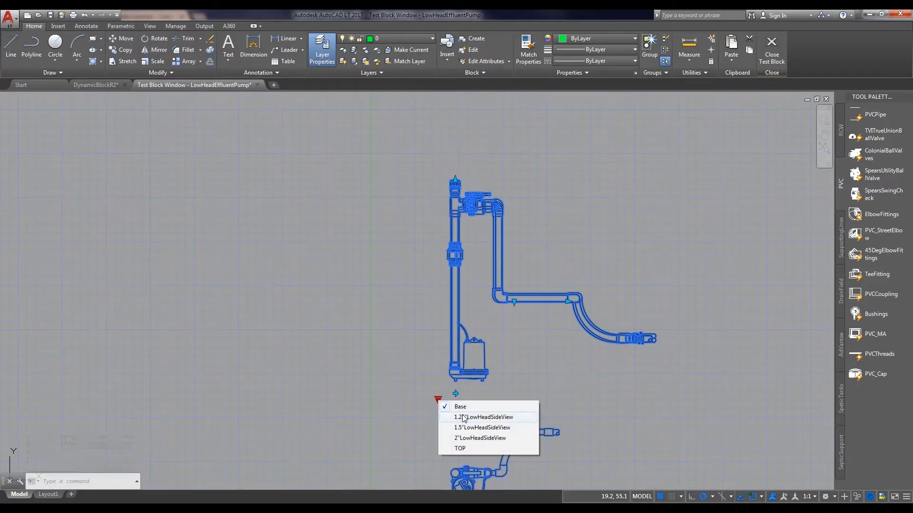
pyautogui.click(460, 406)
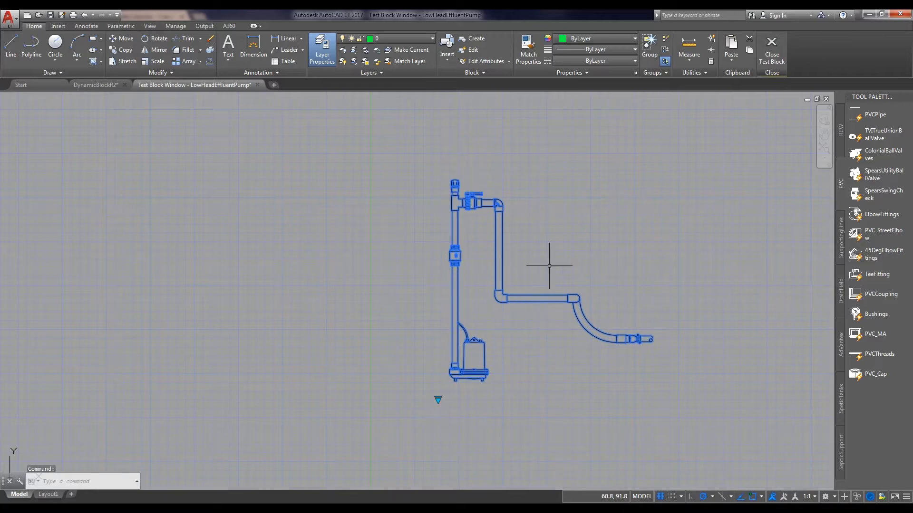
pyautogui.moveTo(449, 280)
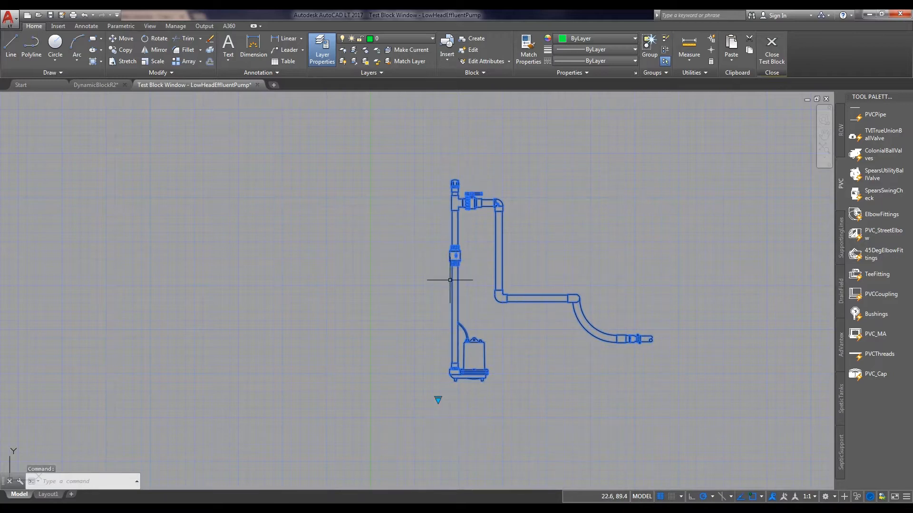
pyautogui.moveTo(237, 114)
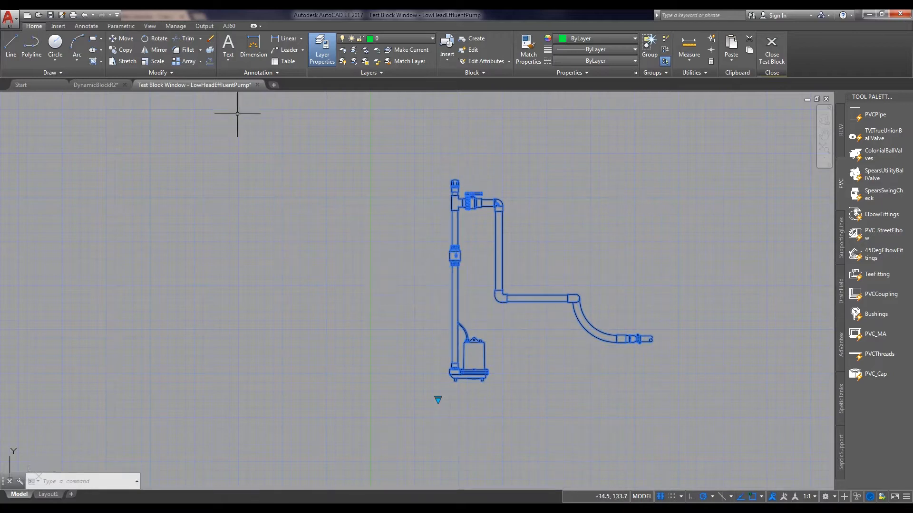
pyautogui.click(96, 85)
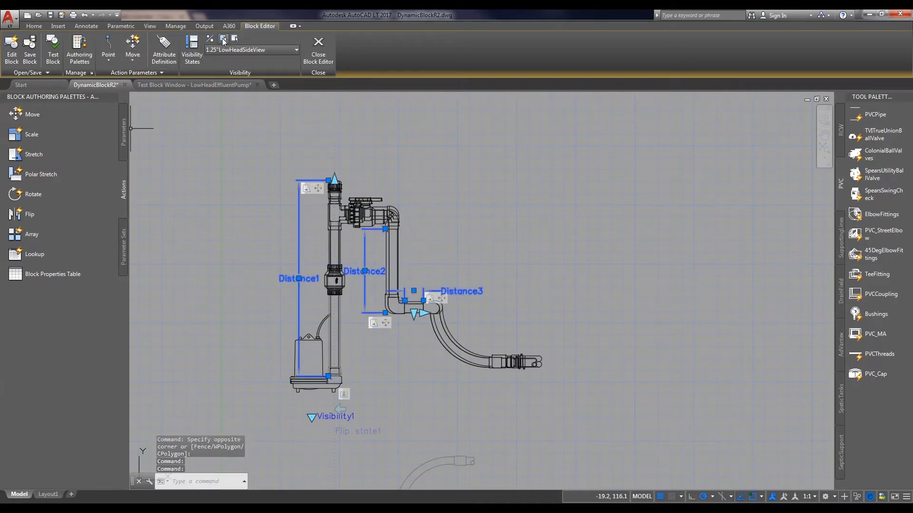
# Show the Flip parameter in 1.25"LowHeadSideView, then switch to 1.5"LowHeadSideView
pyautogui.click(223, 39)
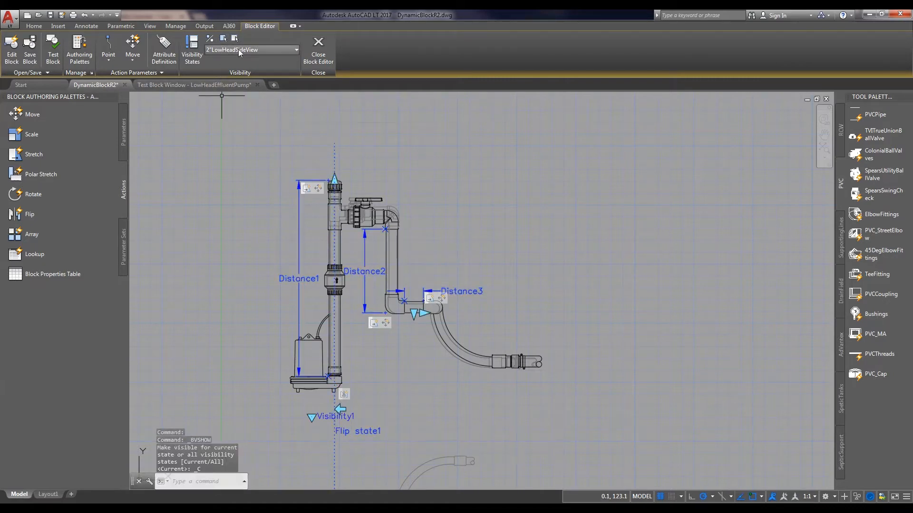
pyautogui.click(251, 50)
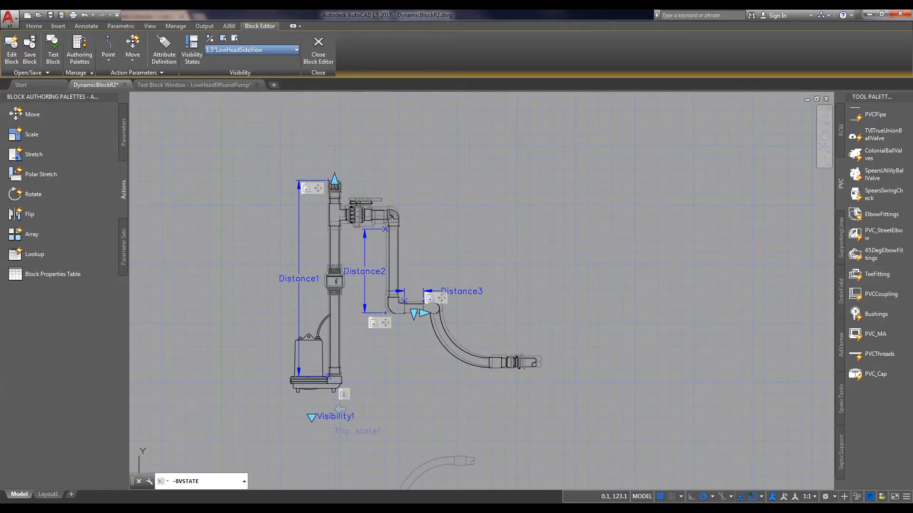
pyautogui.click(250, 50)
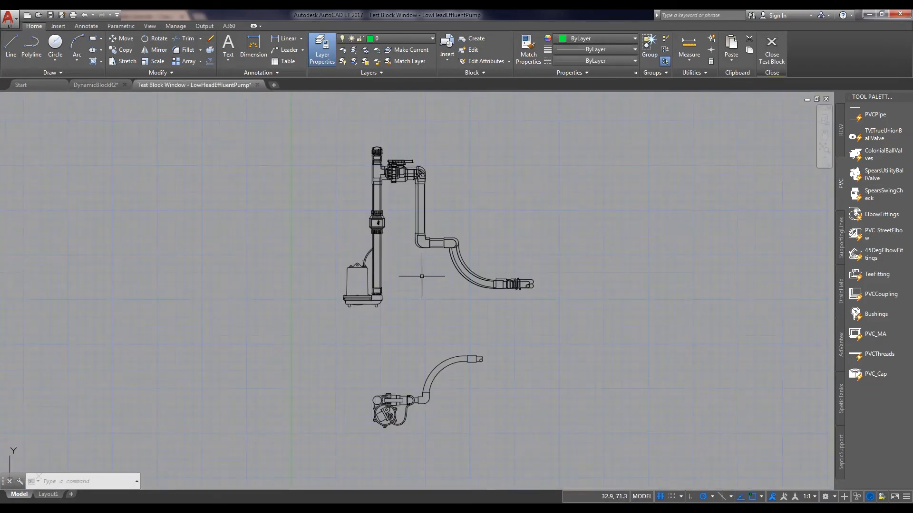
# Switch the test block to 1.5"LowHeadSideView and flip the pump to the riser's other side
pyautogui.click(359, 325)
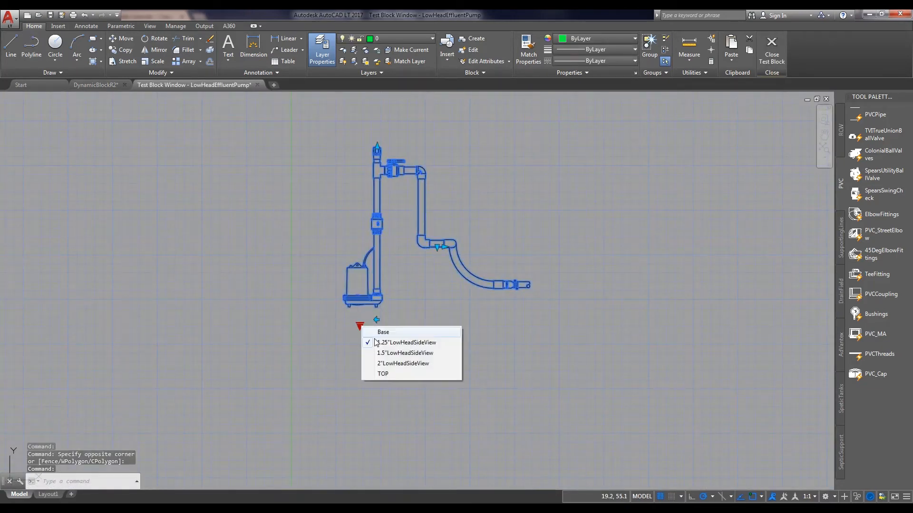
pyautogui.click(405, 353)
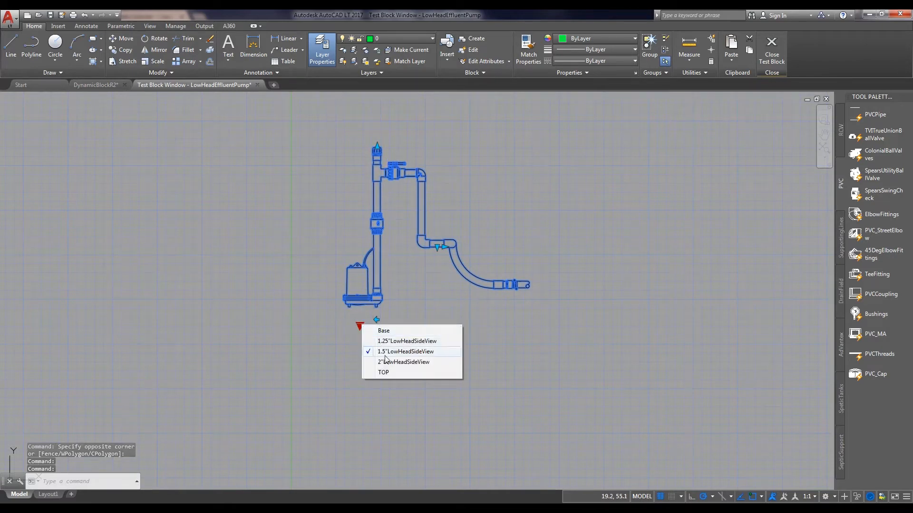
pyautogui.click(403, 351)
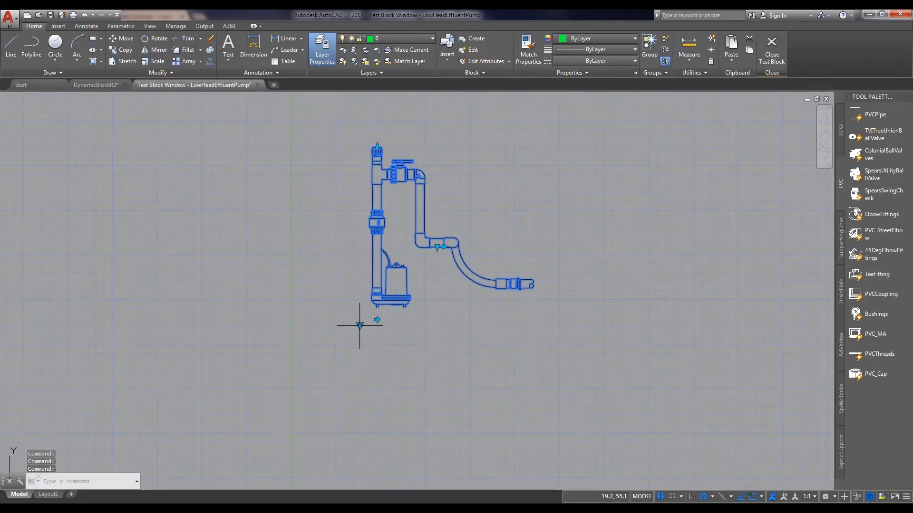
pyautogui.click(377, 320)
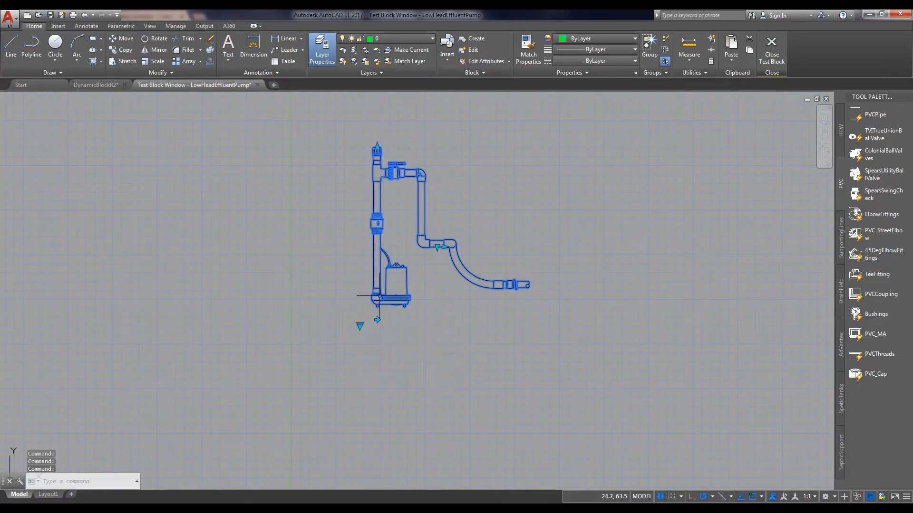
pyautogui.moveTo(325, 213)
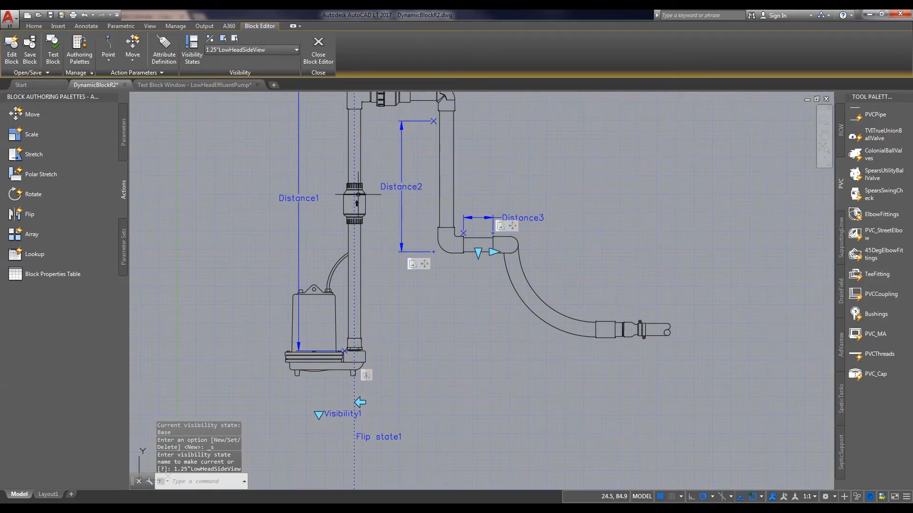
pyautogui.moveTo(387, 293)
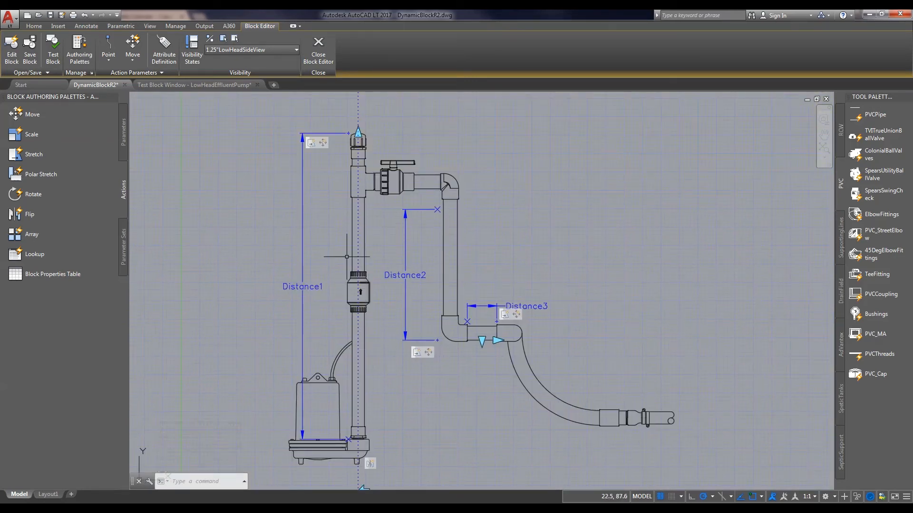
pyautogui.moveTo(499, 257)
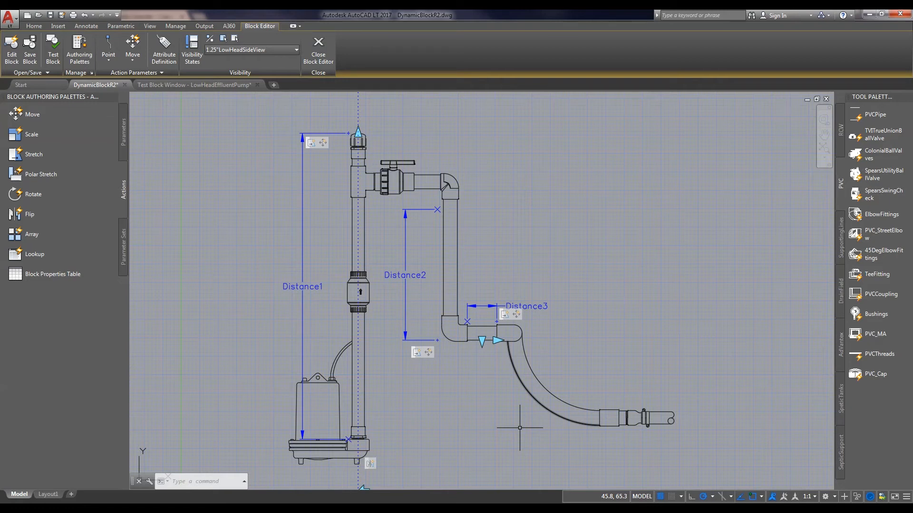
pyautogui.moveTo(592, 451)
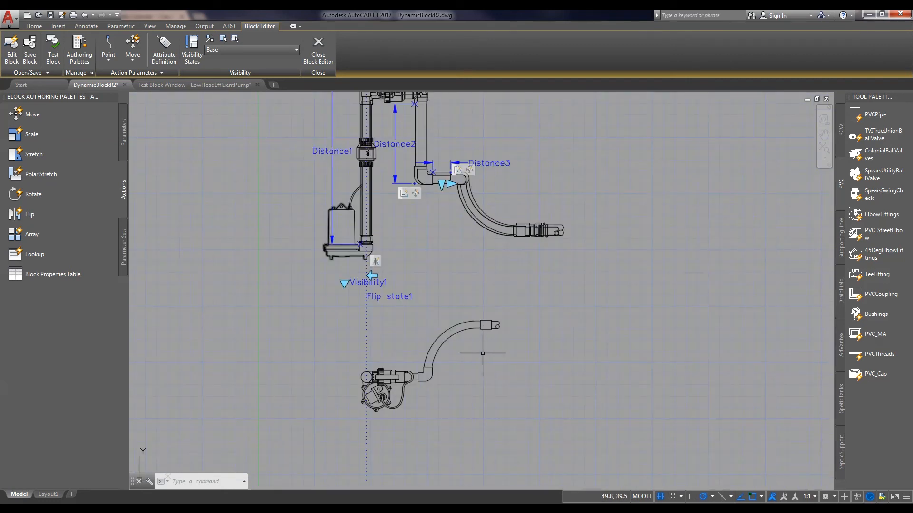
pyautogui.moveTo(479, 348)
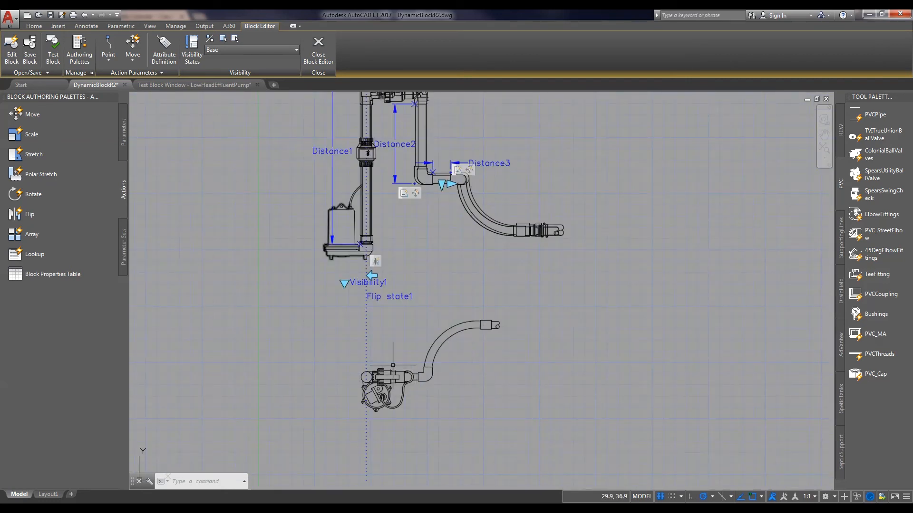
pyautogui.moveTo(476, 382)
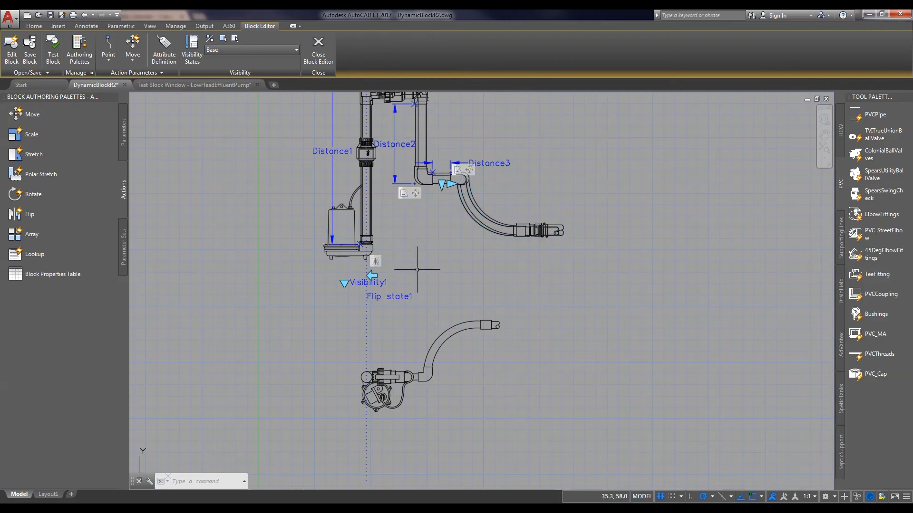
pyautogui.moveTo(820, 320)
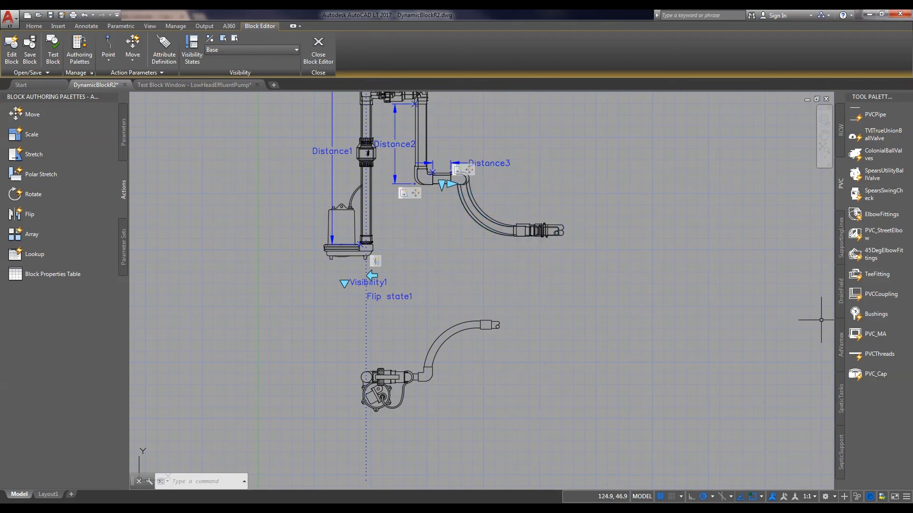